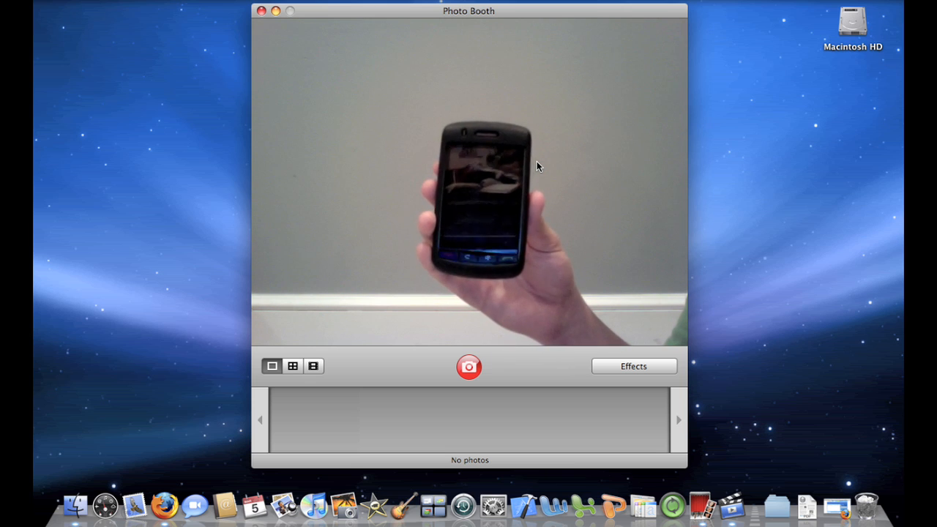
mouse_move(672, 504)
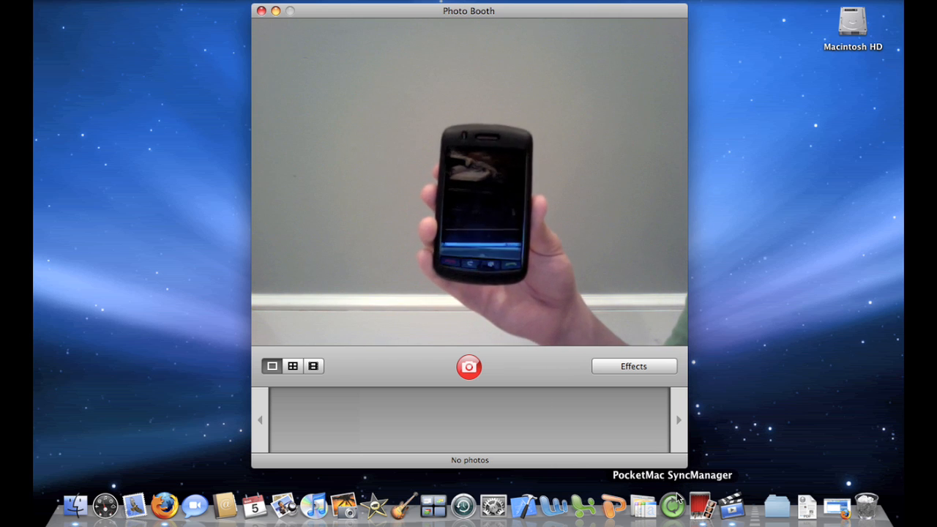
mouse_move(620, 259)
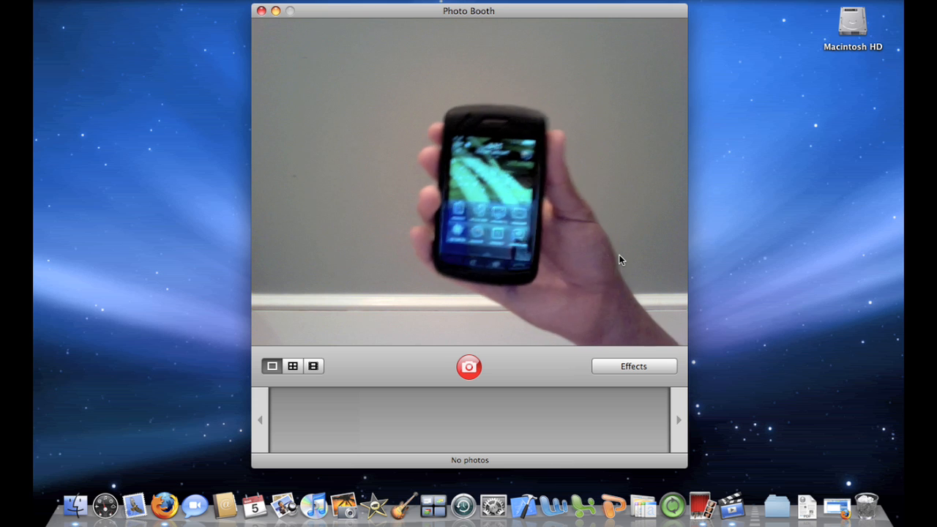
mouse_move(673, 481)
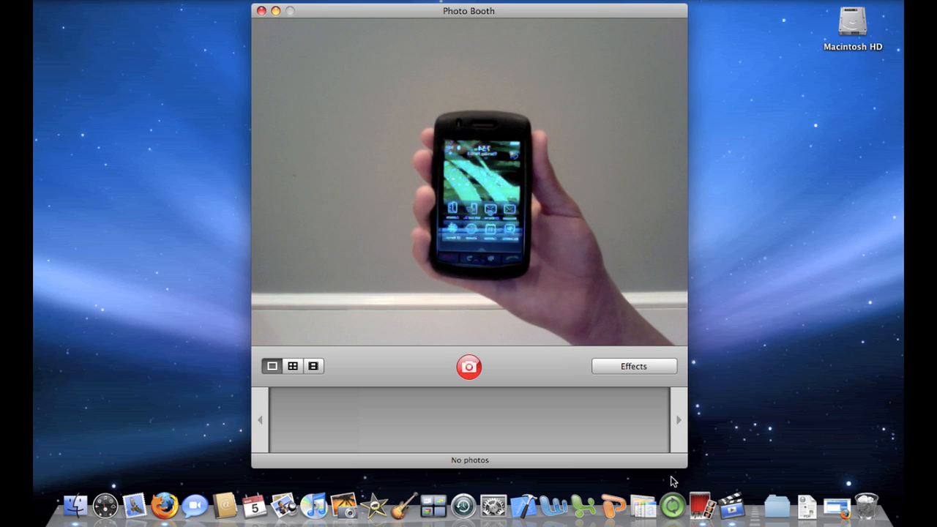
mouse_move(700, 337)
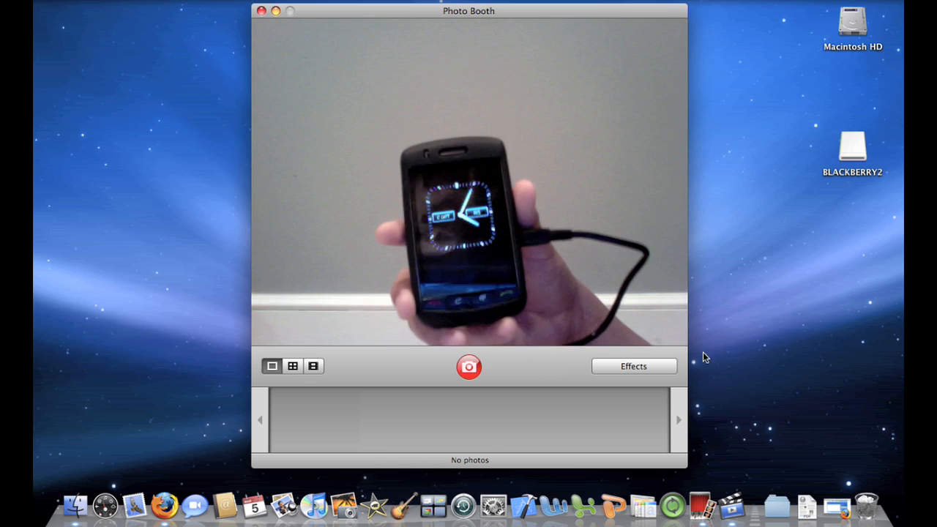
mouse_move(672, 505)
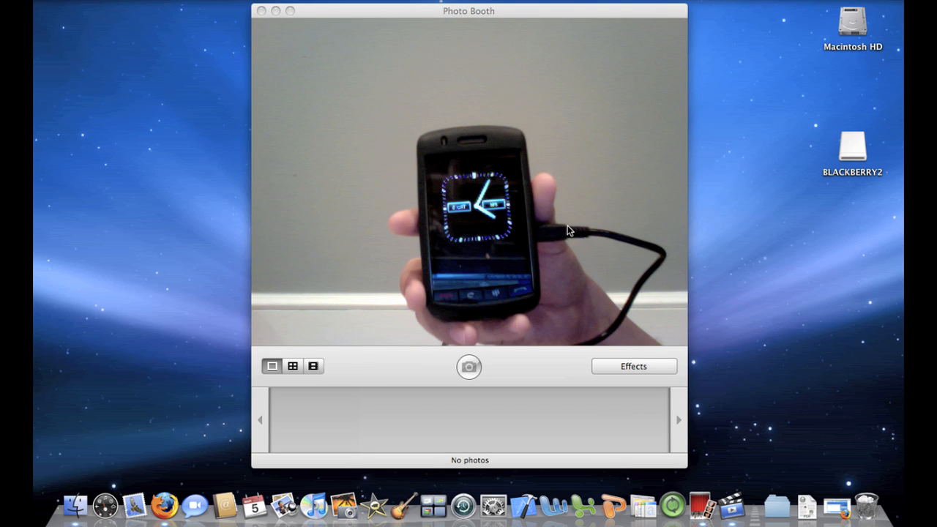
mouse_move(498, 125)
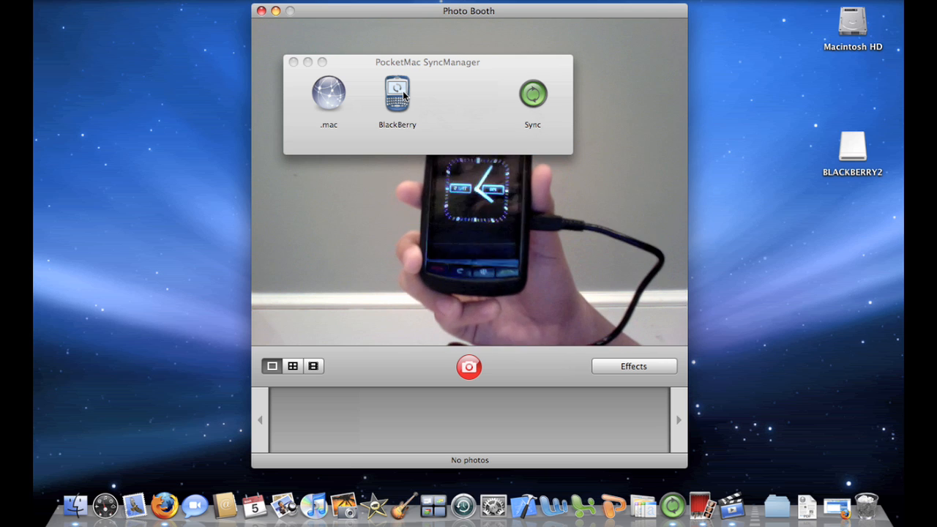
click(397, 95)
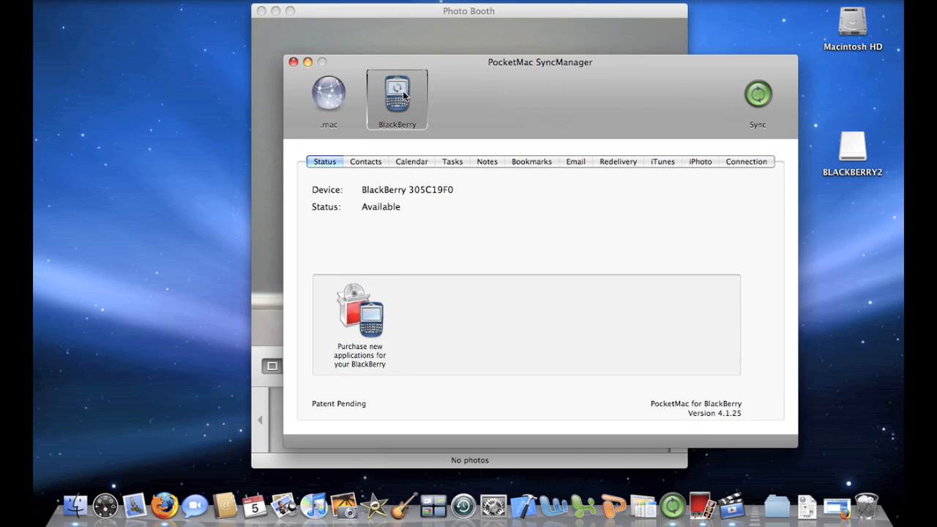
mouse_move(402, 197)
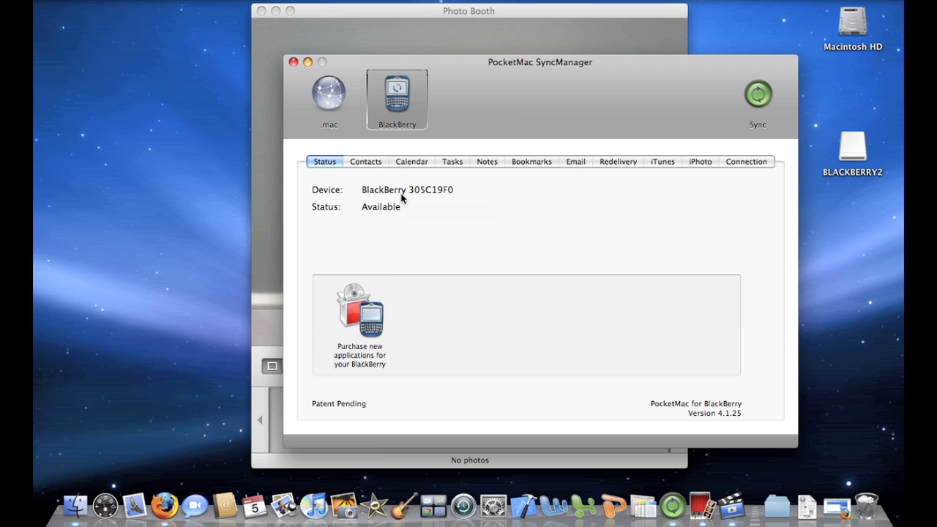
mouse_move(451, 177)
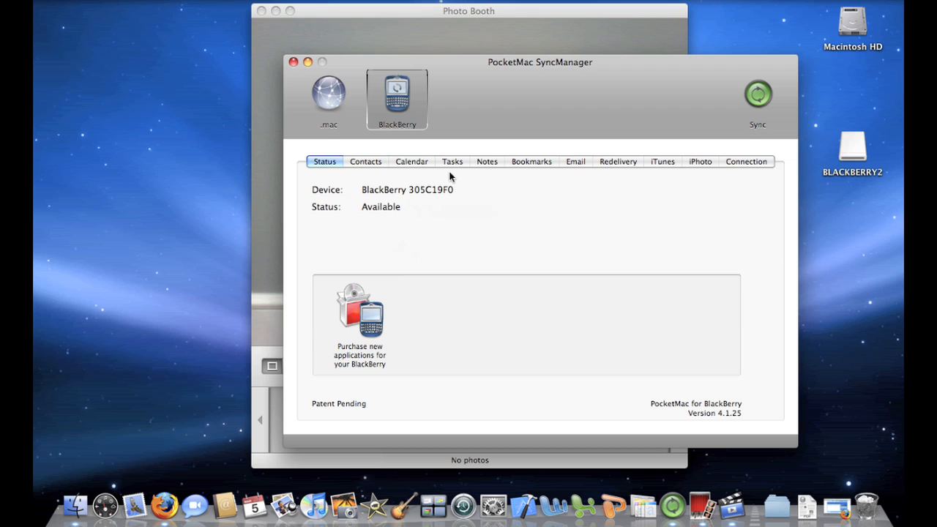
mouse_move(358, 170)
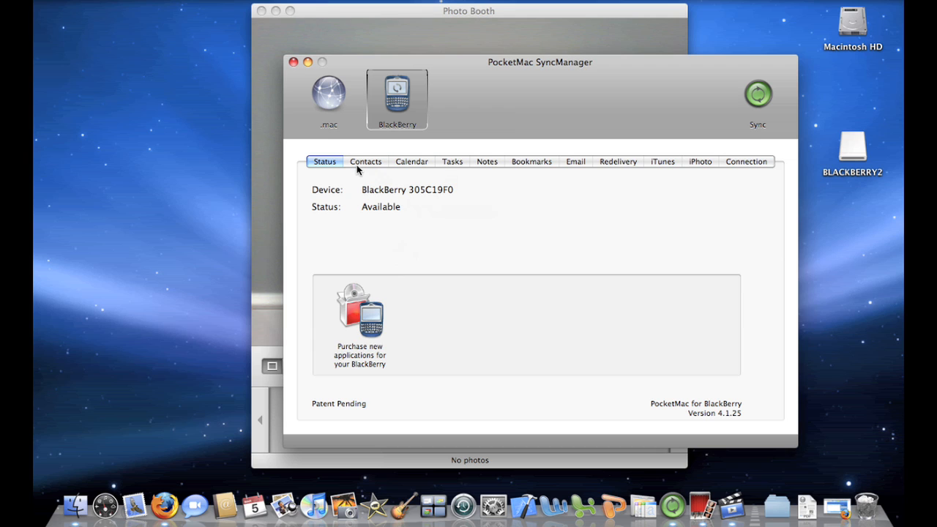
mouse_move(380, 170)
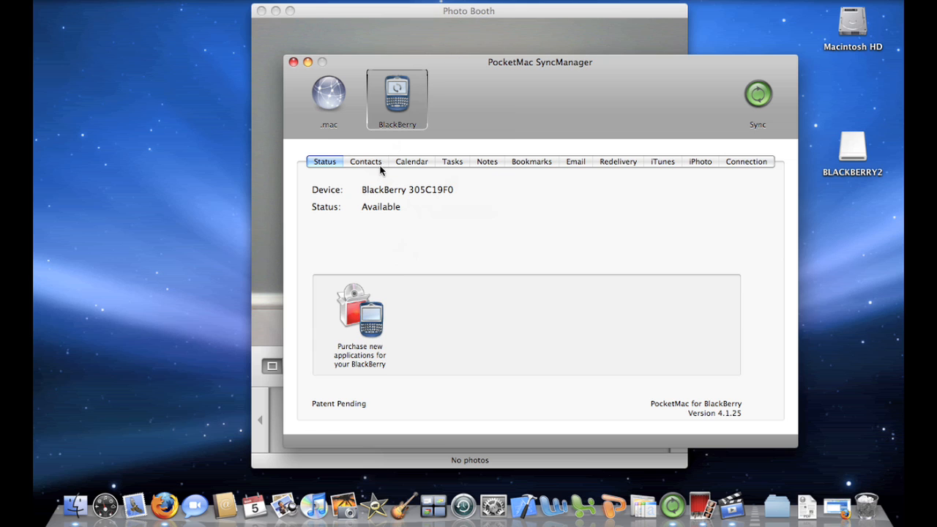
Step: Review Contacts syncing, confirming it is enabled with AddressBookContacts checked as the source
click(366, 161)
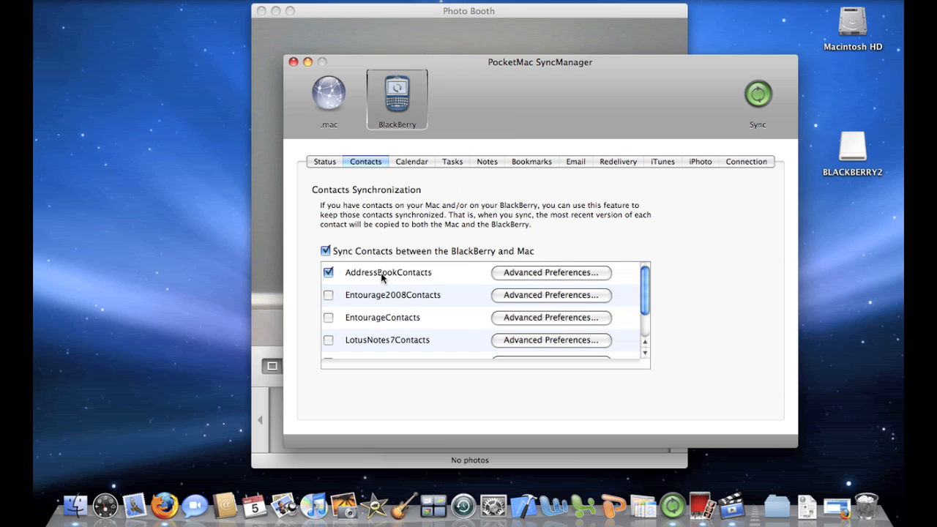
mouse_move(393, 306)
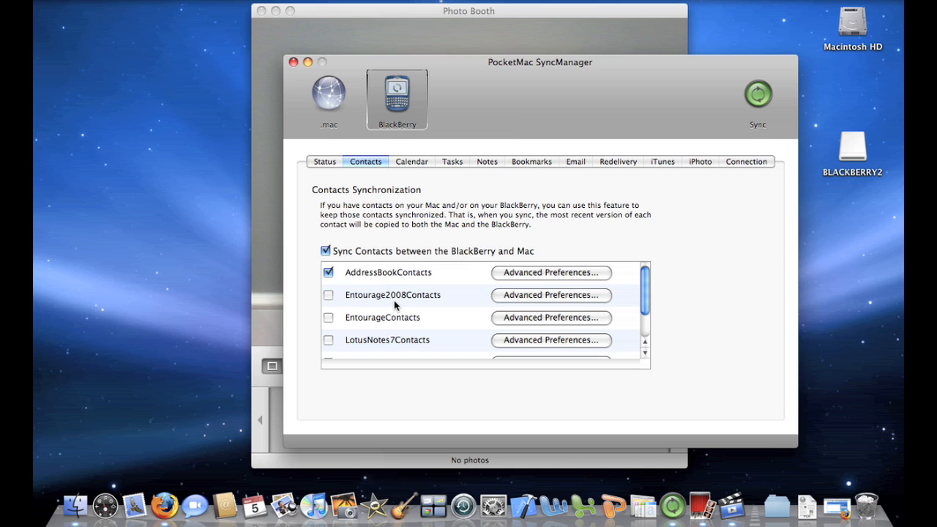
scroll(down, 3)
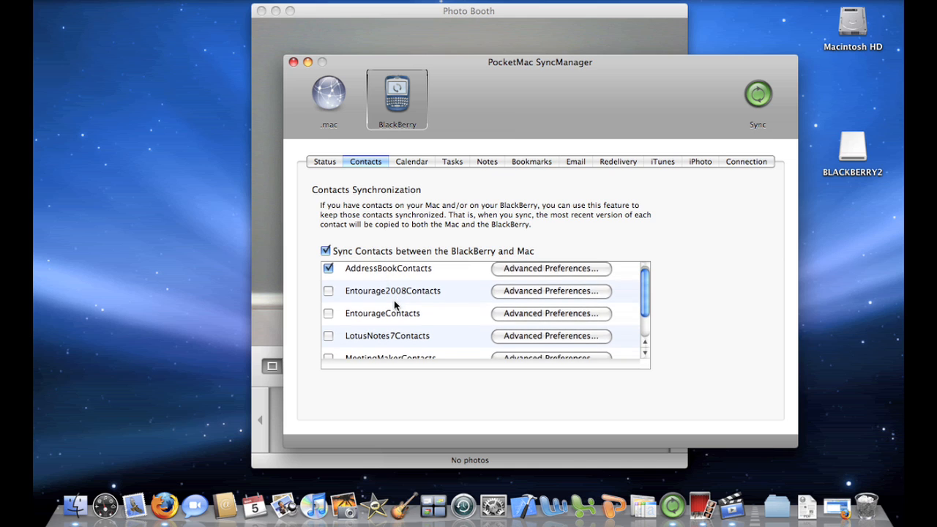
scroll(down, 3)
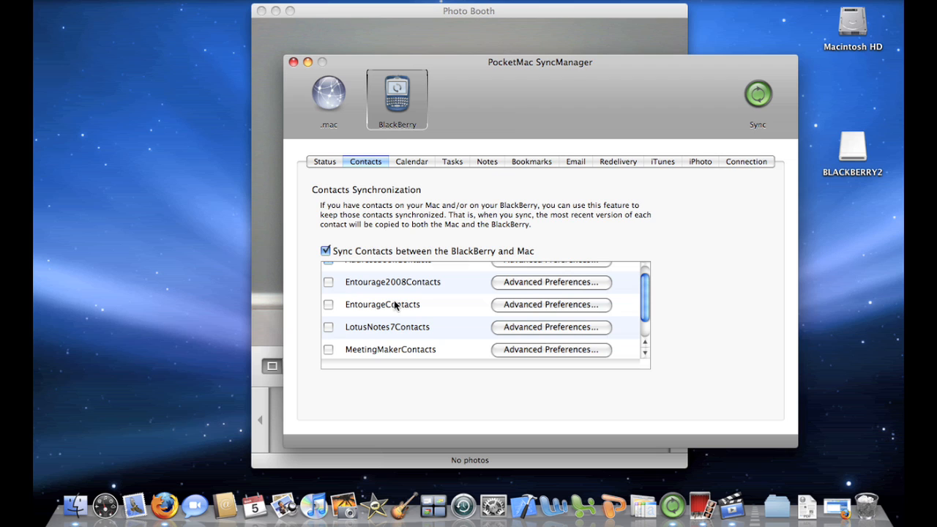
scroll(up, 3)
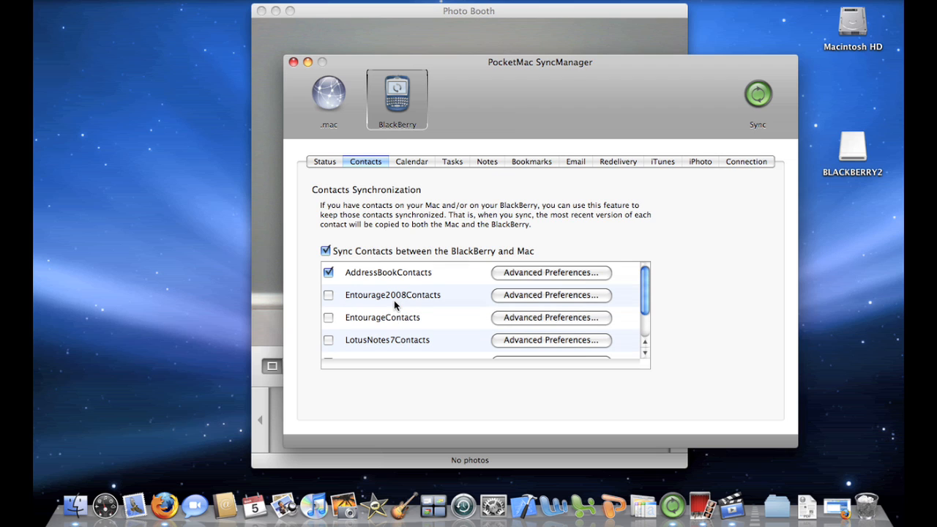
mouse_move(393, 288)
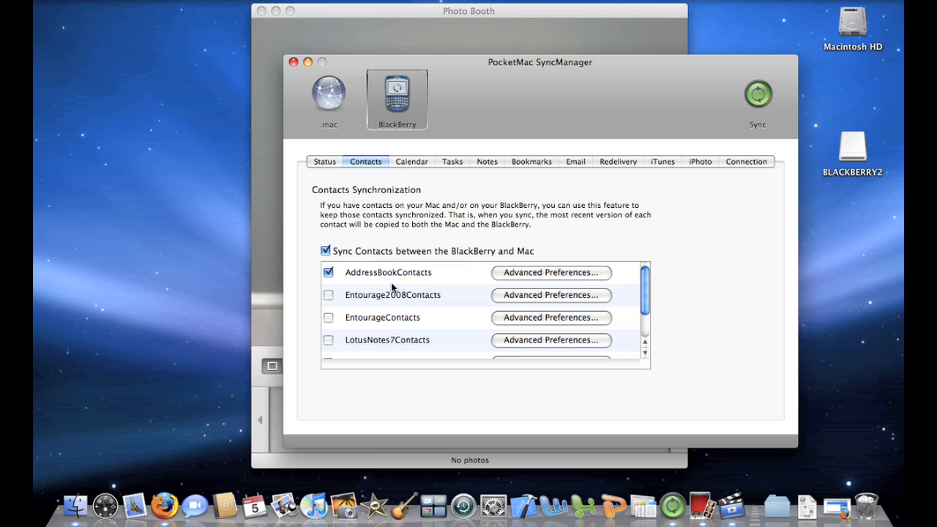
mouse_move(419, 166)
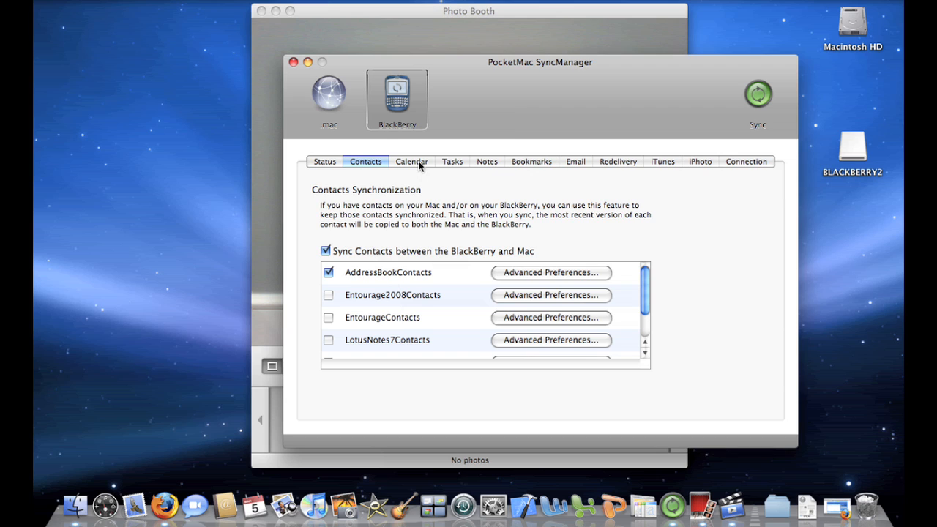
Step: Review Calendar syncing, confirming it is enabled with iCalCalendar checked as the source
click(412, 161)
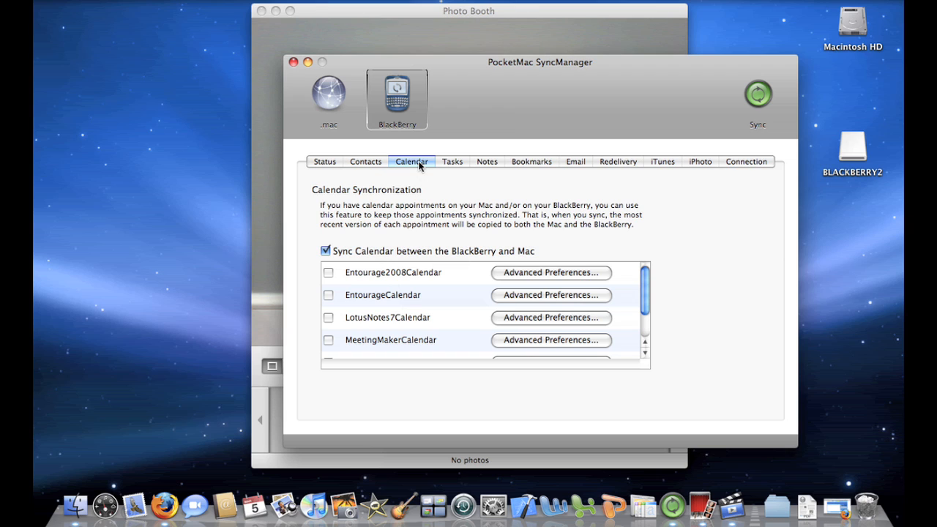
mouse_move(412, 307)
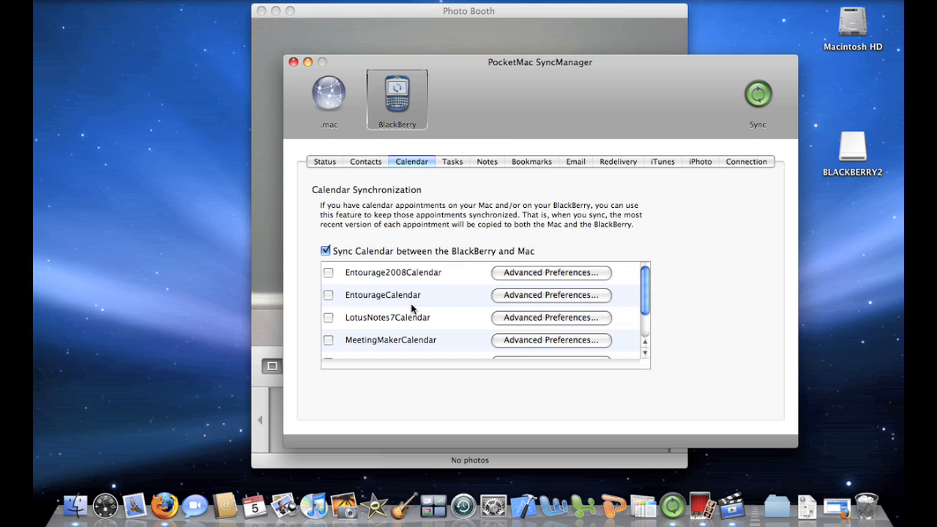
scroll(down, 3)
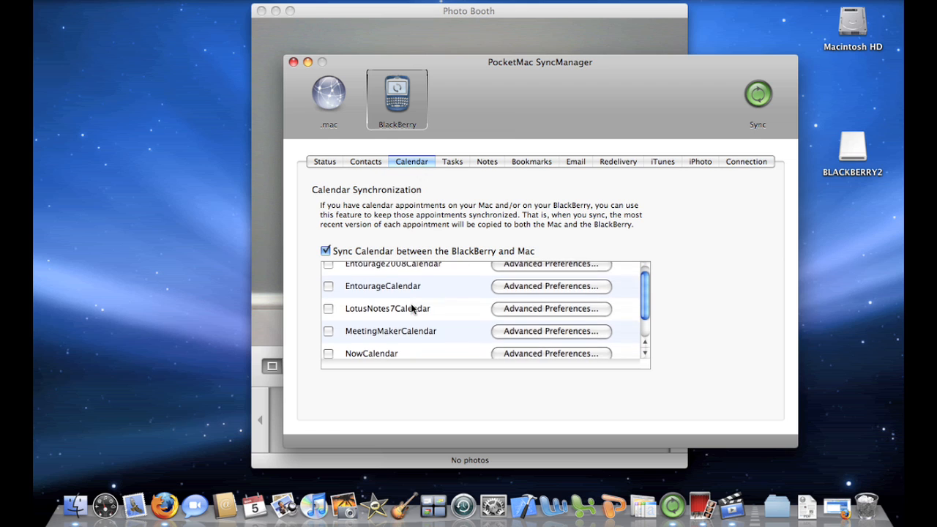
scroll(down, 3)
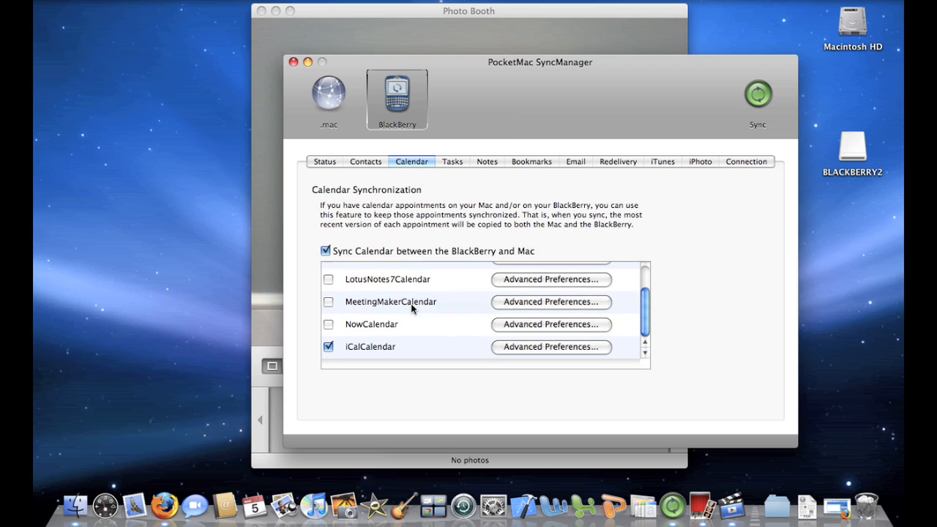
mouse_move(381, 347)
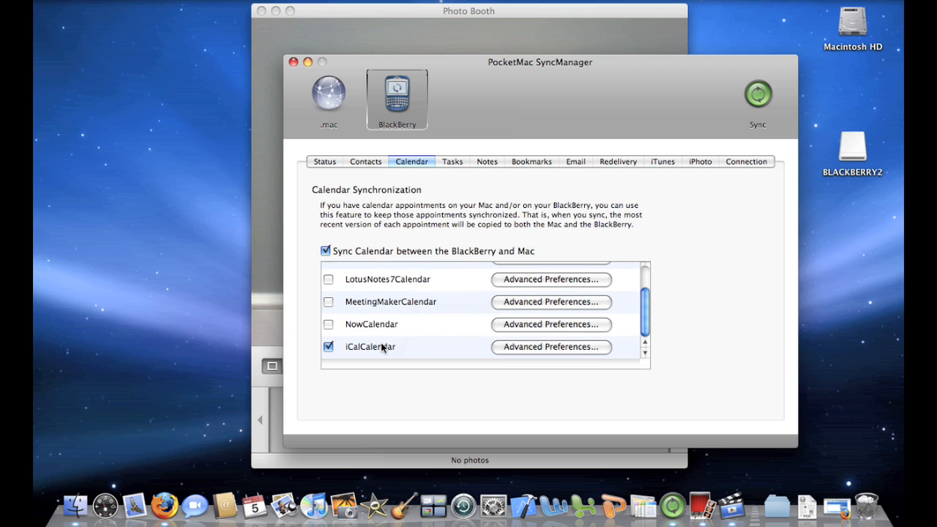
mouse_move(354, 348)
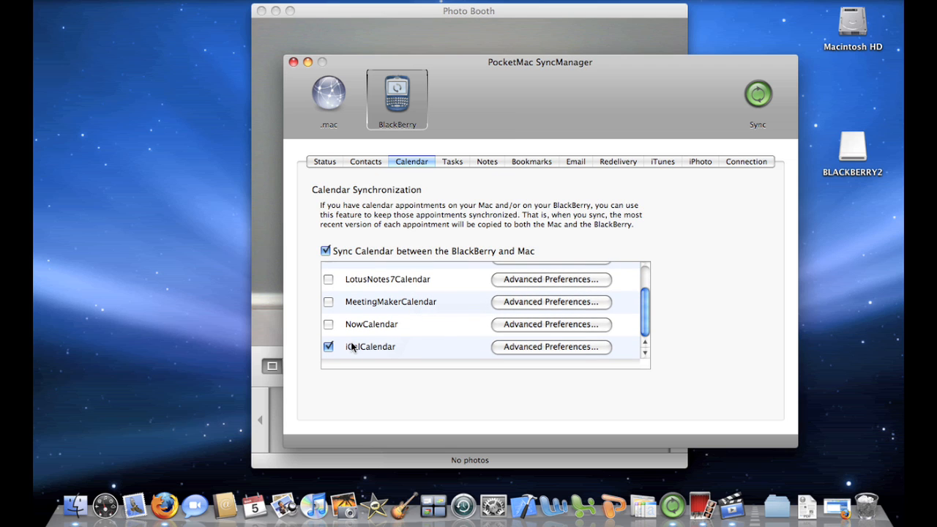
mouse_move(419, 183)
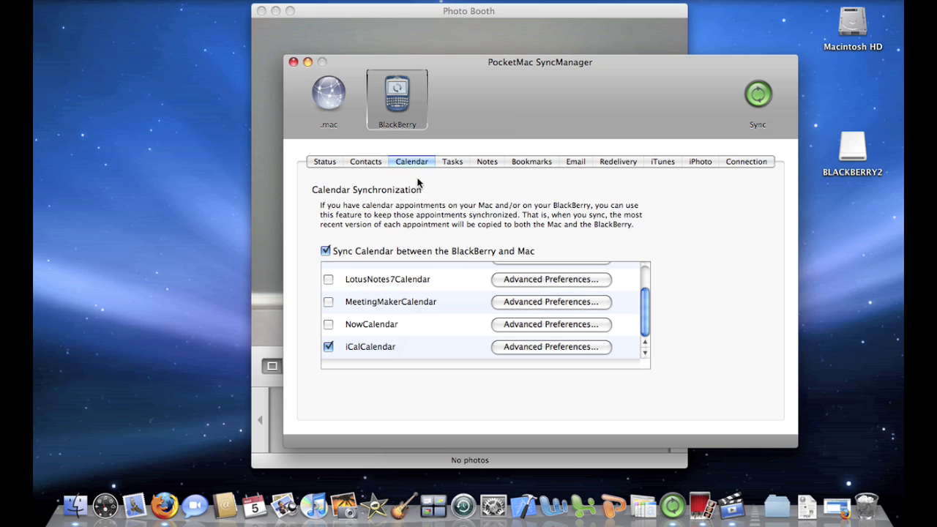
Step: Confirm Tasks syncing is enabled with iCalTasks checked, then move on to Notes
click(452, 161)
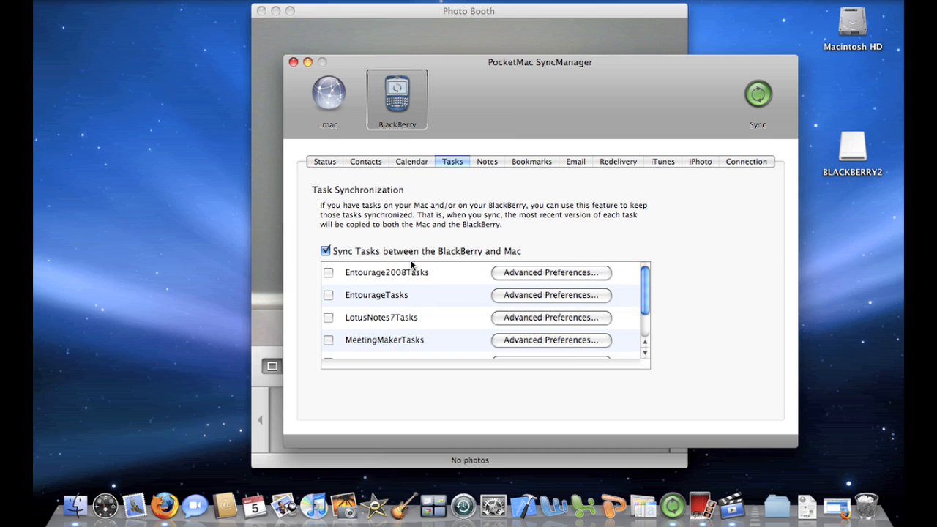
mouse_move(410, 294)
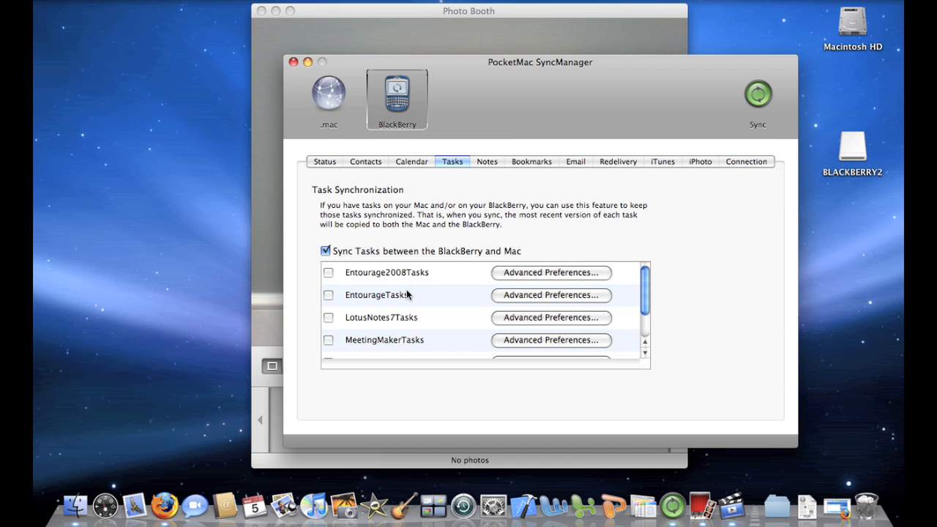
mouse_move(411, 310)
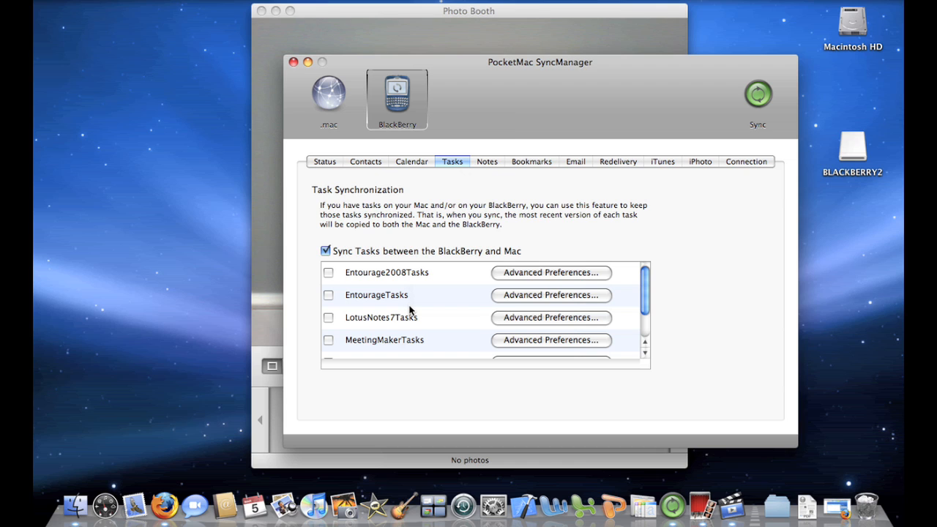
scroll(down, 3)
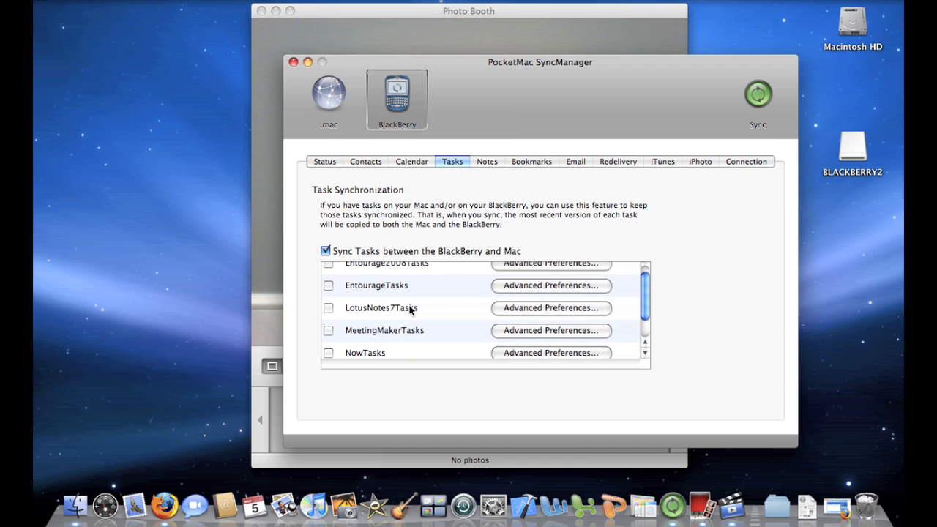
scroll(down, 3)
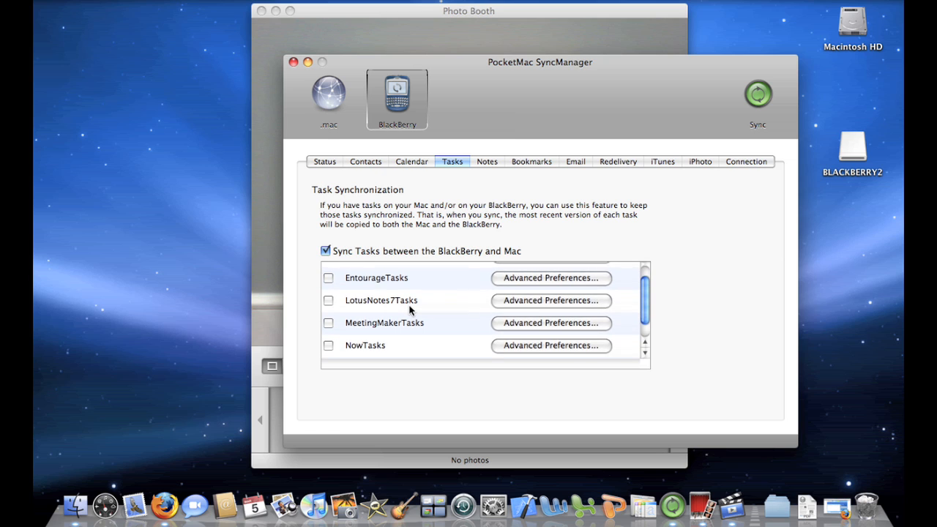
scroll(down, 3)
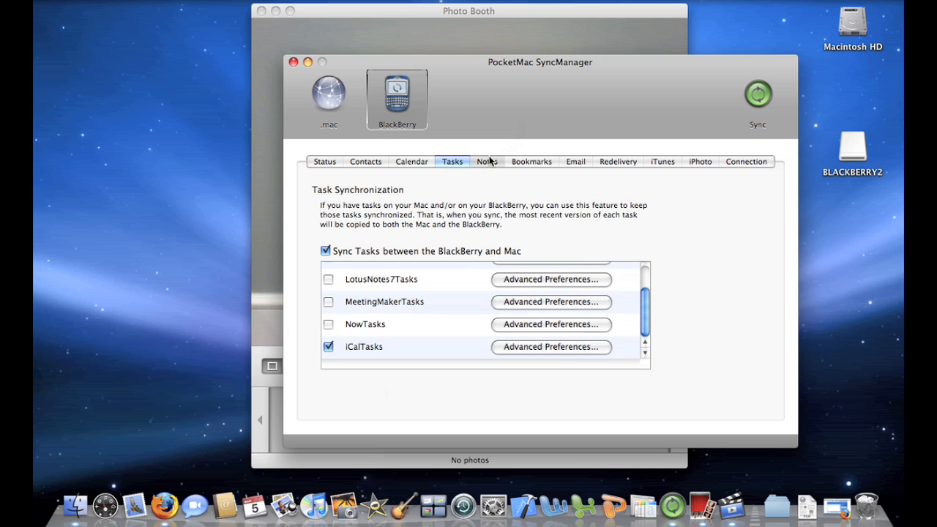
click(486, 161)
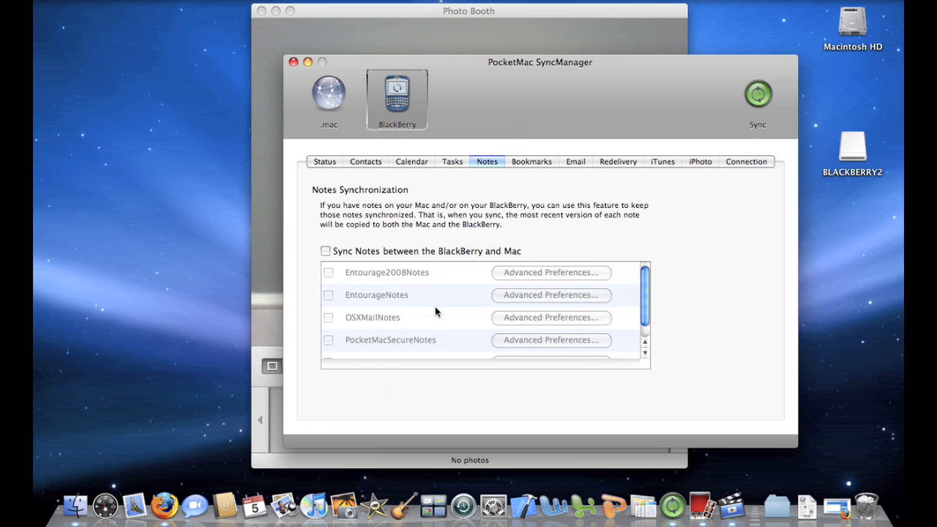
Step: Look through the note sources, leaving Notes syncing off and StickiesNotes unchecked
scroll(down, 3)
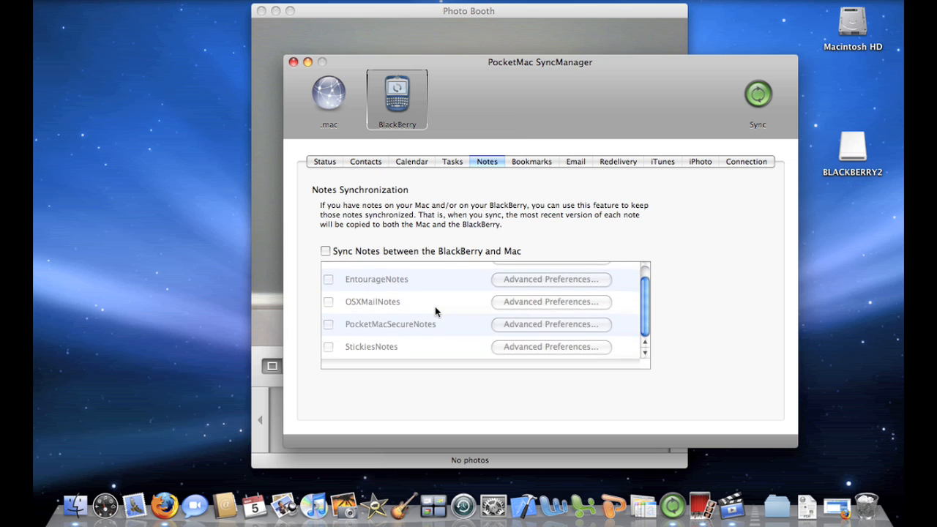
scroll(up, 3)
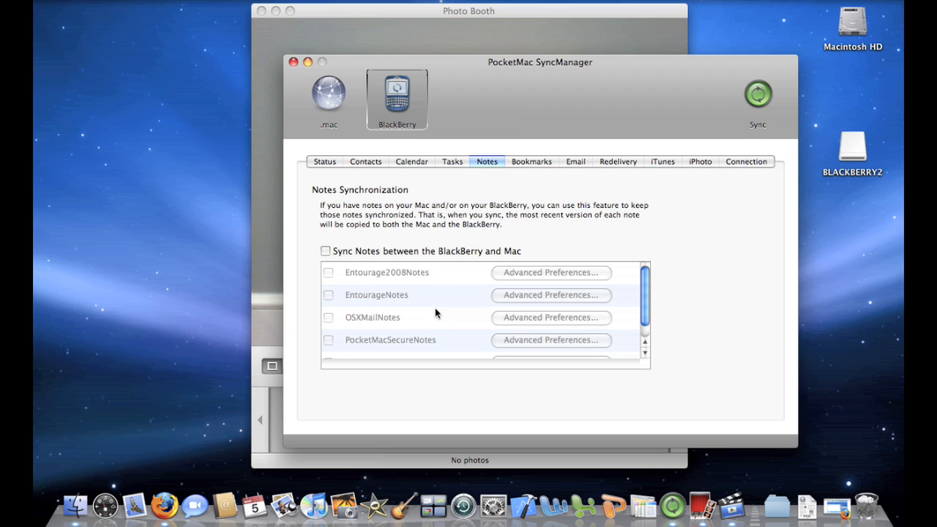
mouse_move(503, 197)
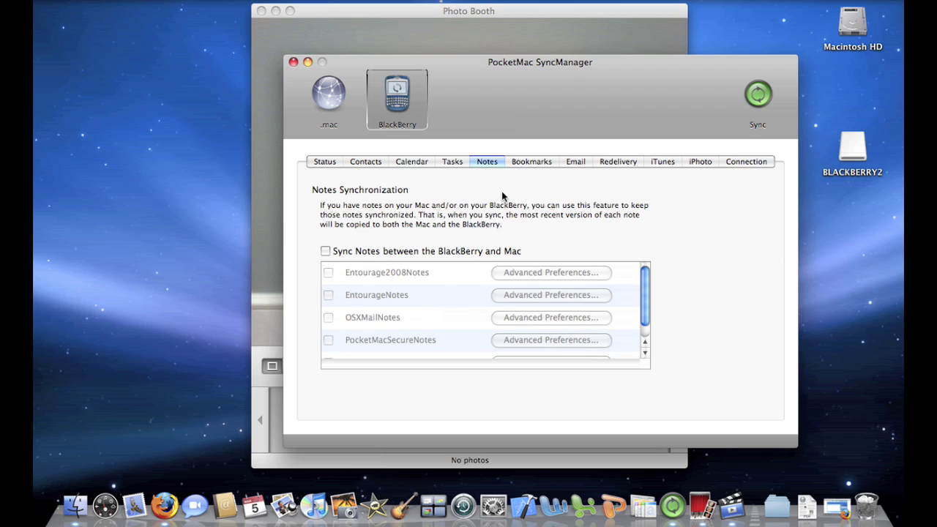
Step: Review Safari Bookmarks syncing, with pushing bookmarks to the BlackBerry left off
click(530, 161)
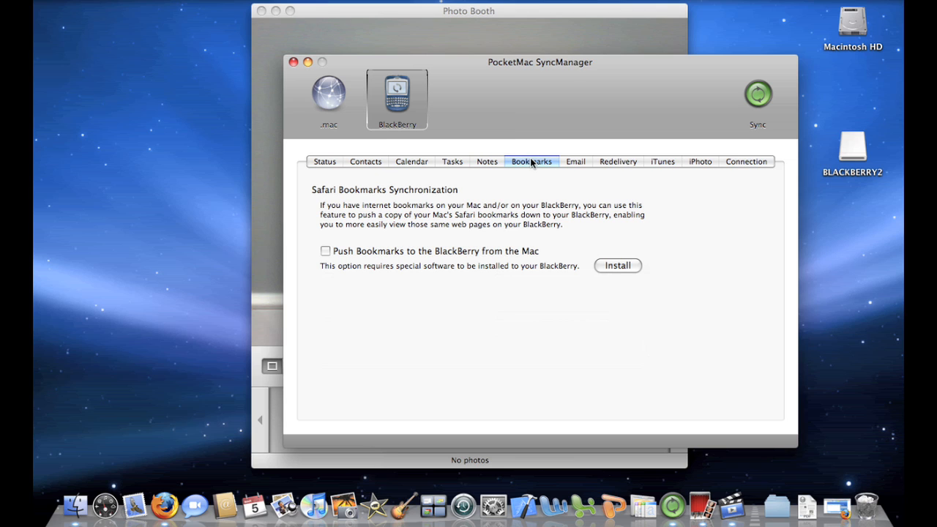
mouse_move(518, 181)
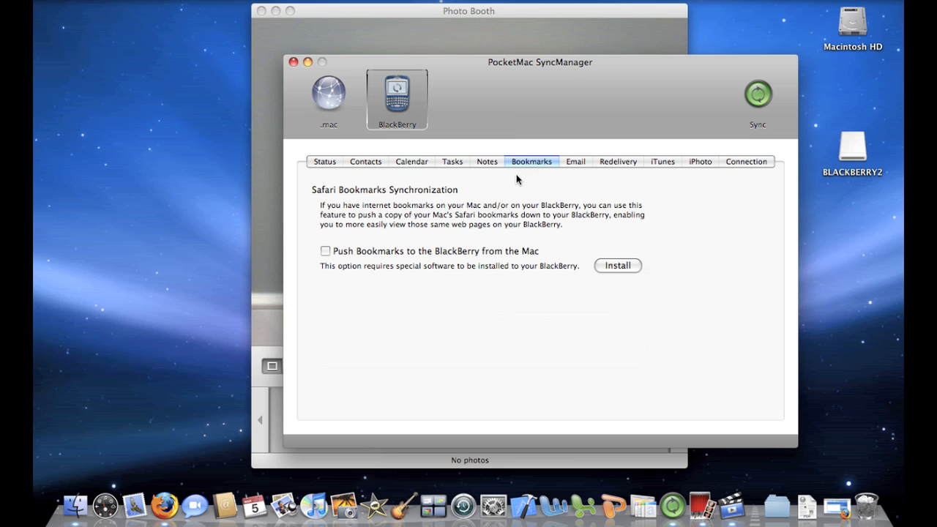
mouse_move(608, 256)
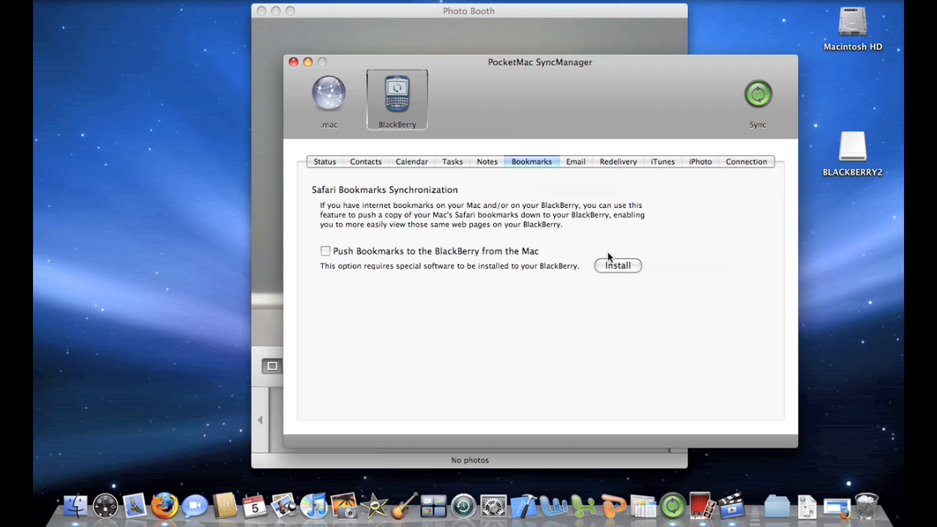
mouse_move(461, 274)
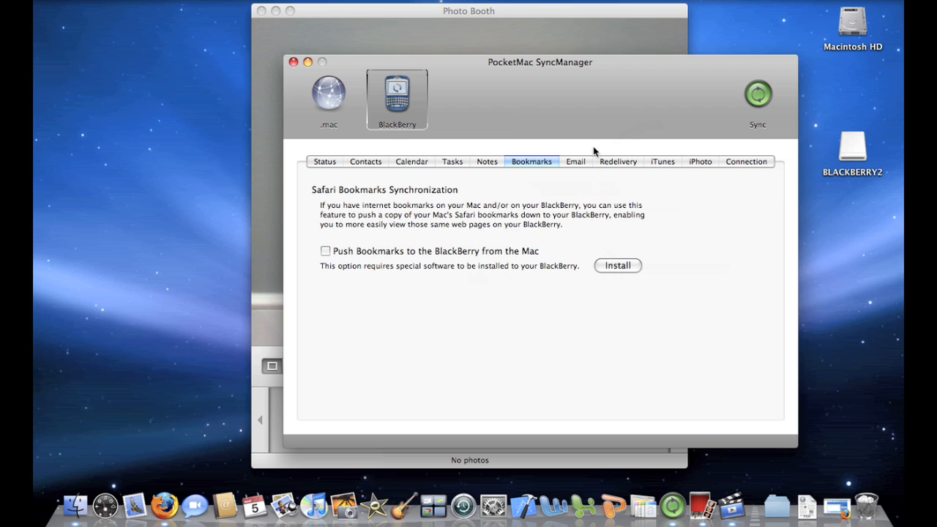
mouse_move(576, 161)
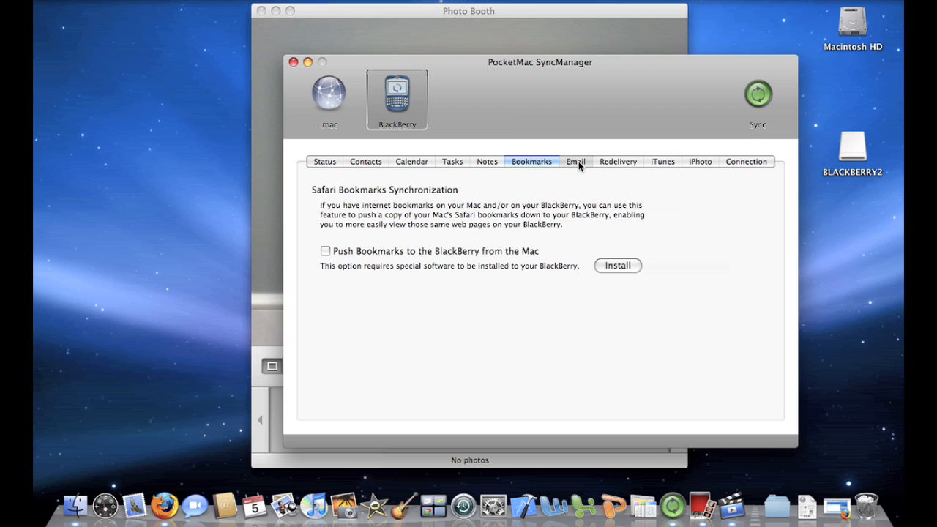
Step: Enable copying BlackBerry inbox/sent messages to the Mac with OSXMail as the destination
click(576, 162)
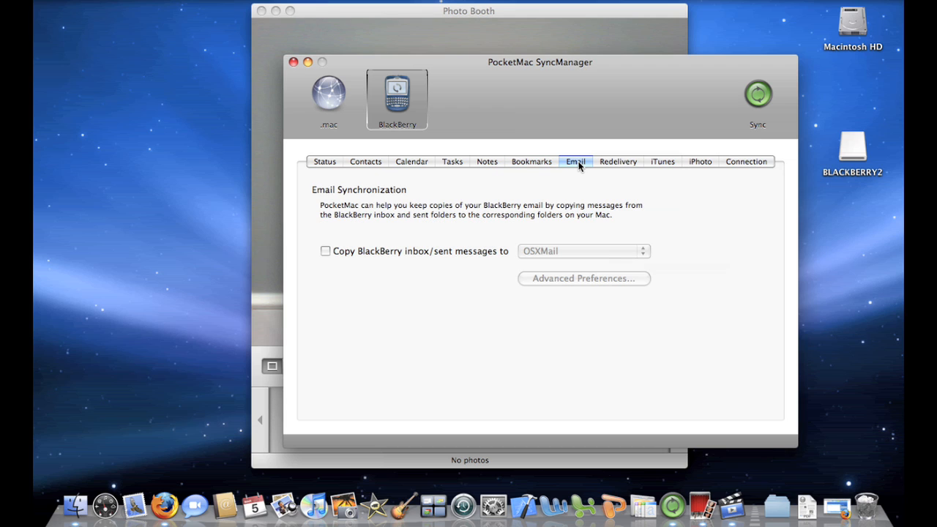
mouse_move(454, 251)
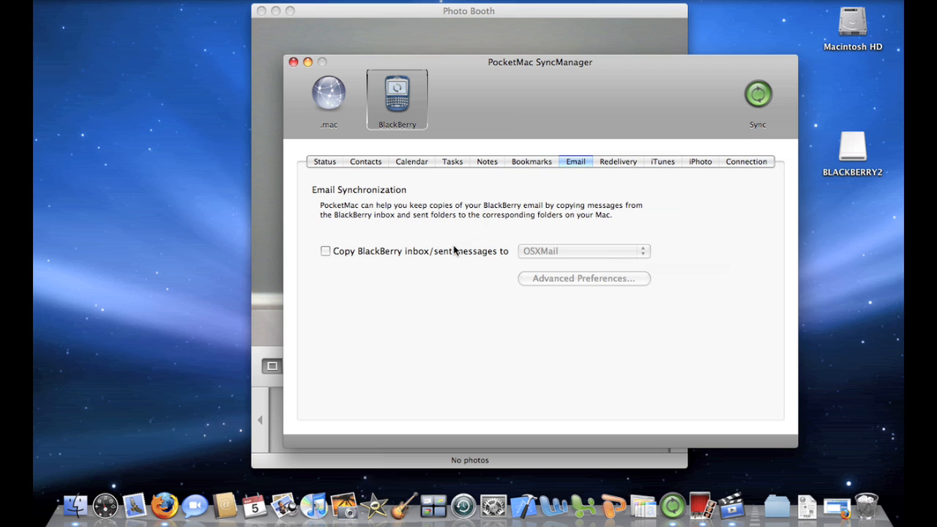
mouse_move(470, 268)
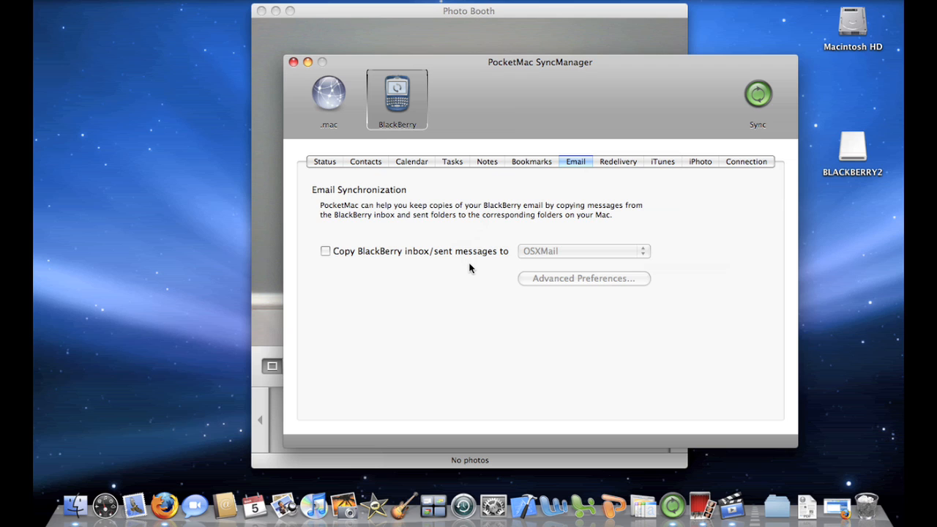
click(325, 250)
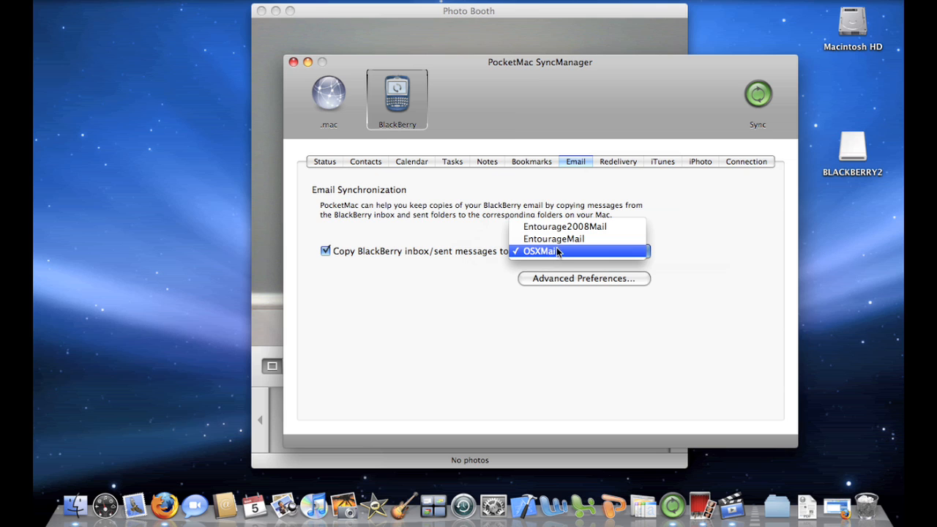
mouse_move(577, 227)
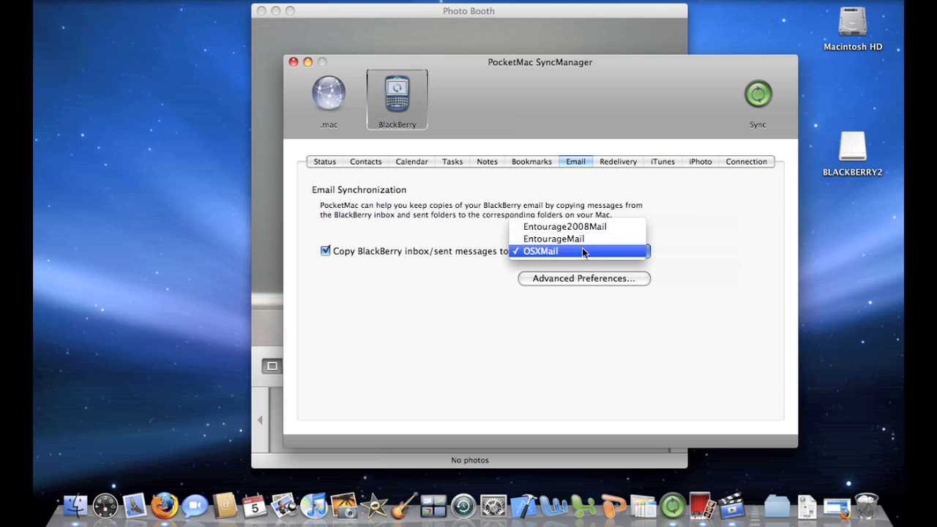
click(541, 251)
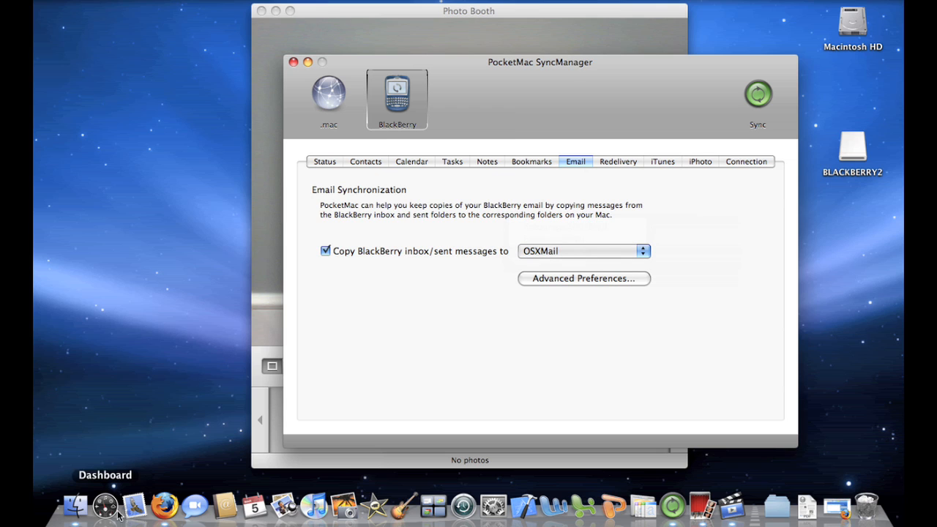
mouse_move(635, 166)
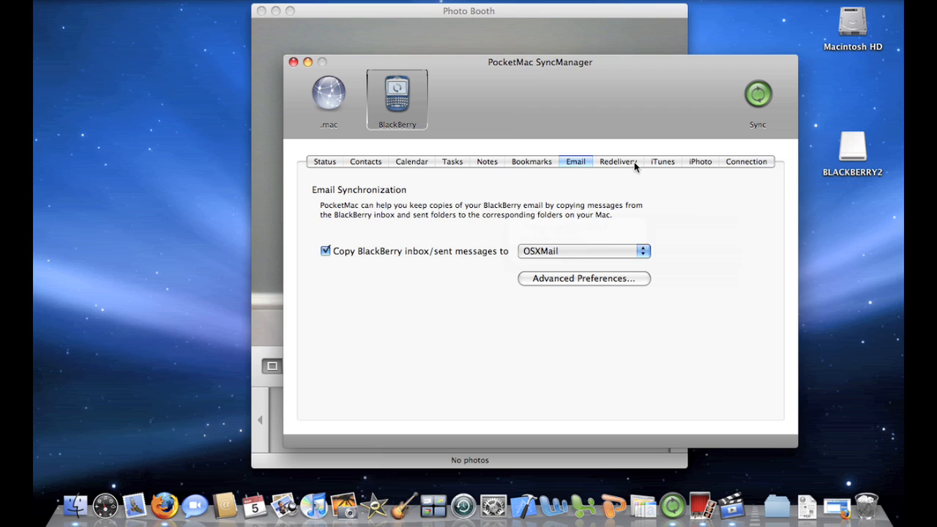
Step: Pass through Email redelivery (forwarding off) to the iTunes settings, with pushing music unchecked
click(617, 161)
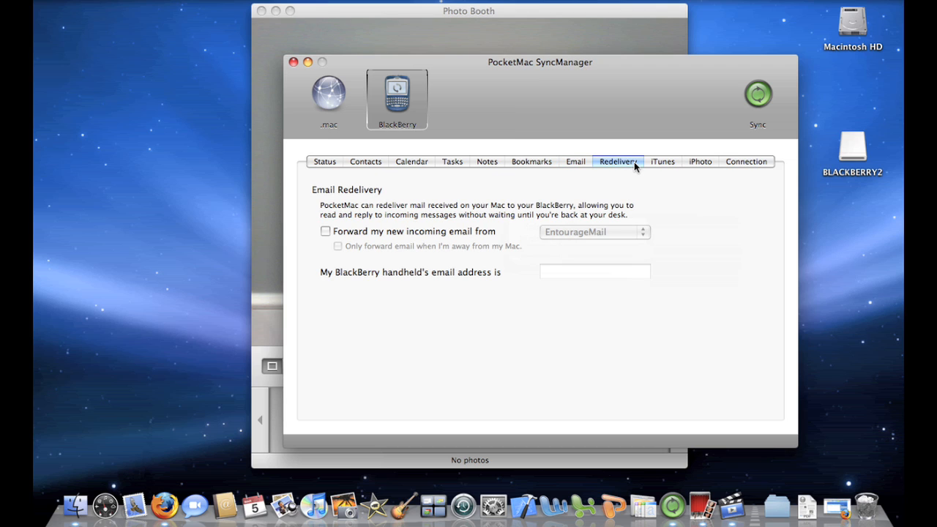
mouse_move(612, 181)
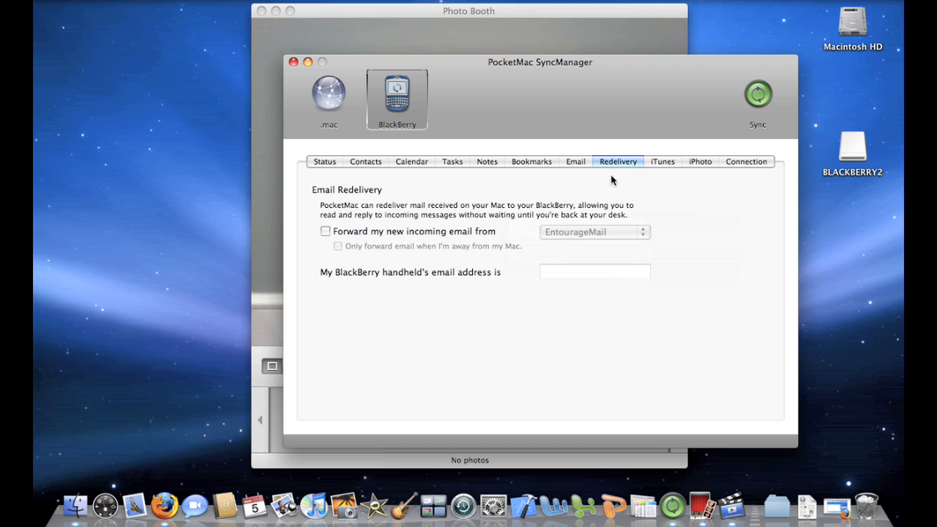
mouse_move(568, 200)
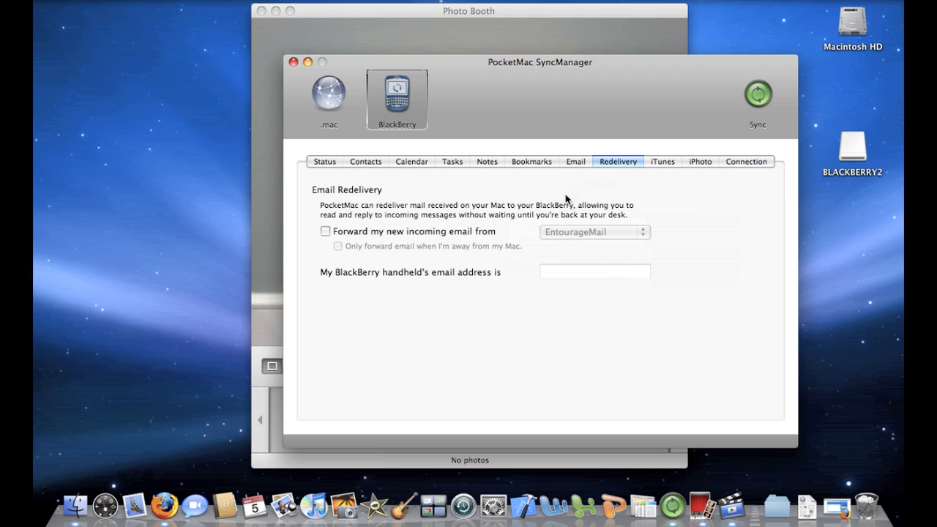
mouse_move(645, 196)
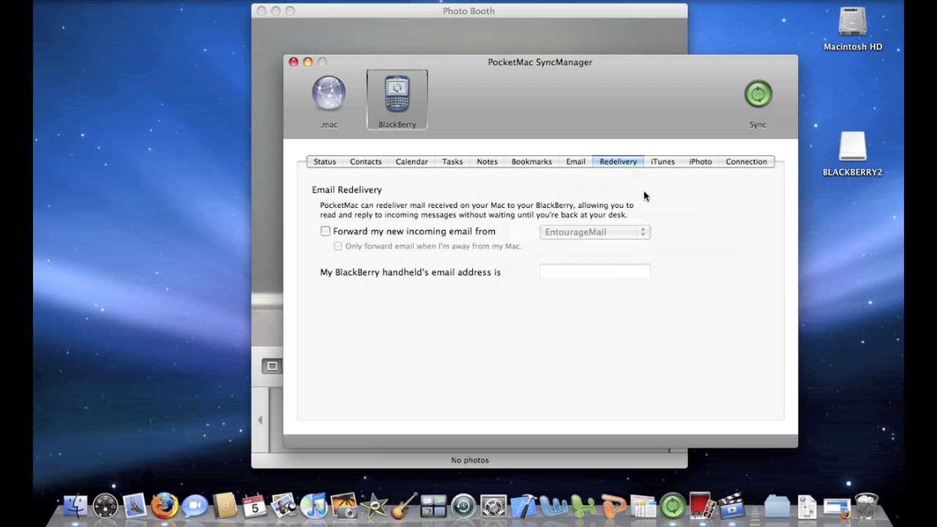
mouse_move(661, 176)
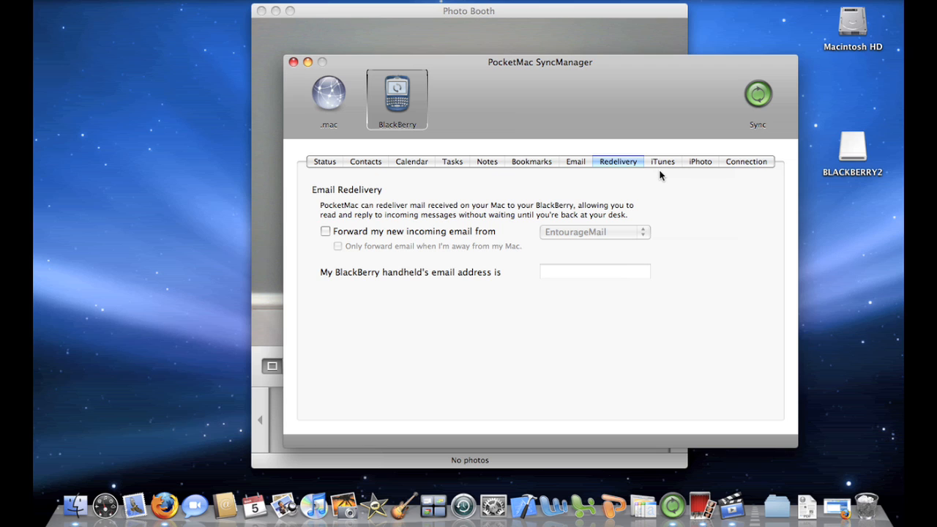
mouse_move(663, 165)
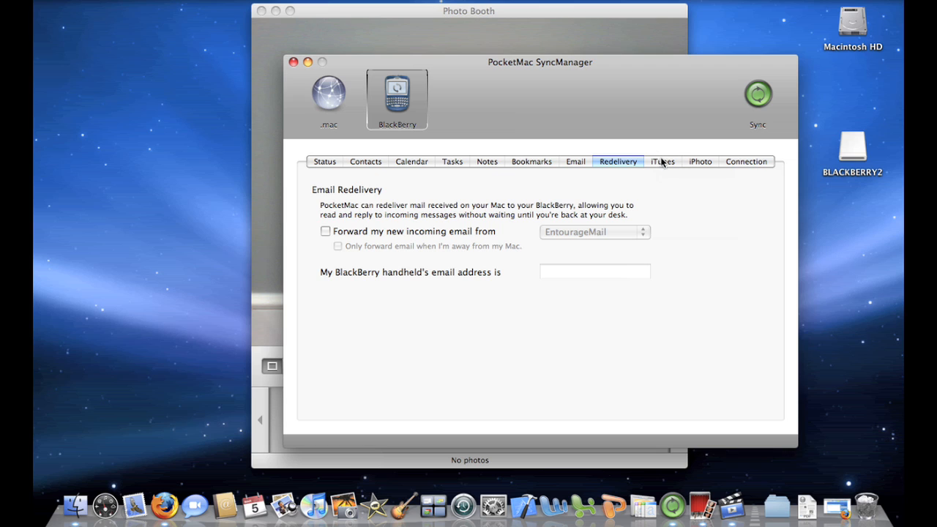
mouse_move(659, 165)
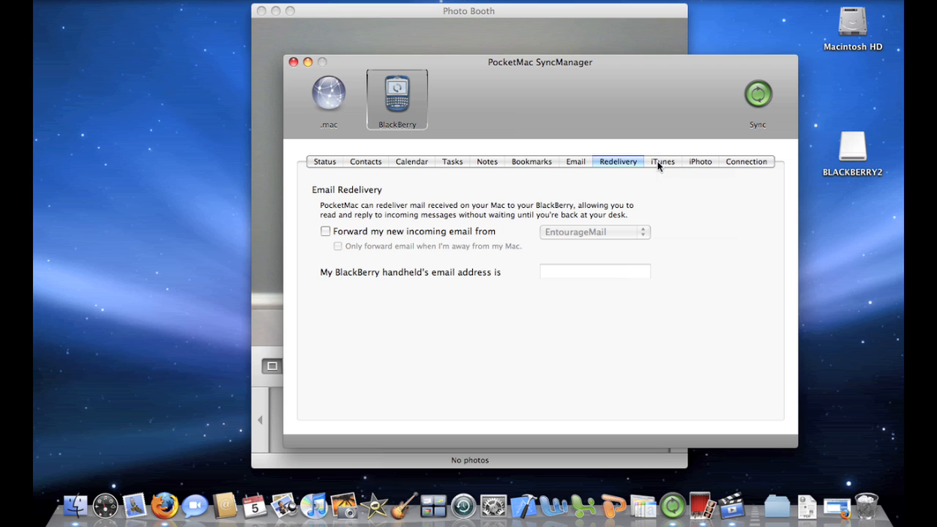
click(661, 161)
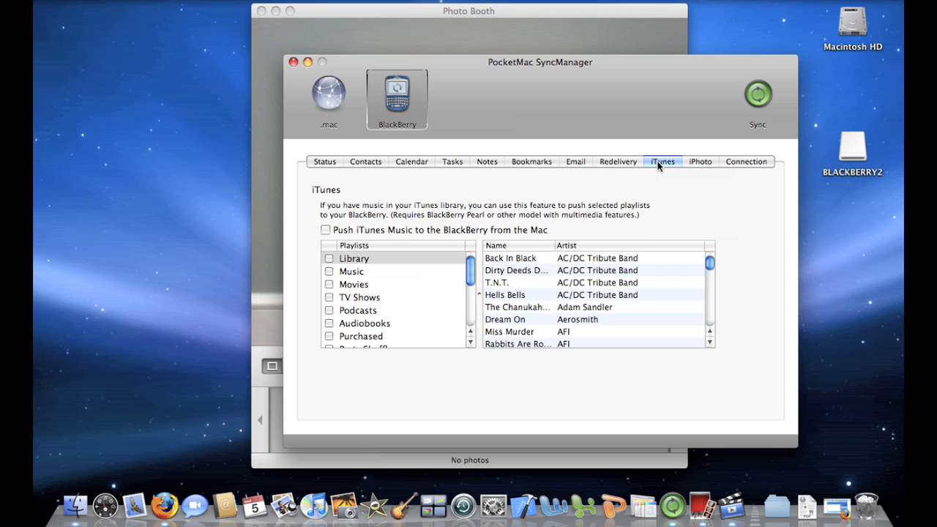
mouse_move(360, 248)
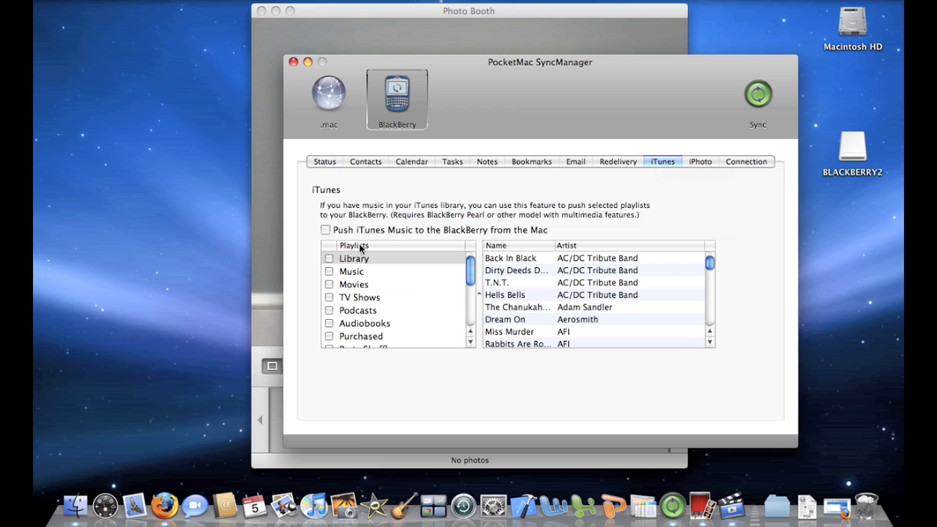
mouse_move(336, 311)
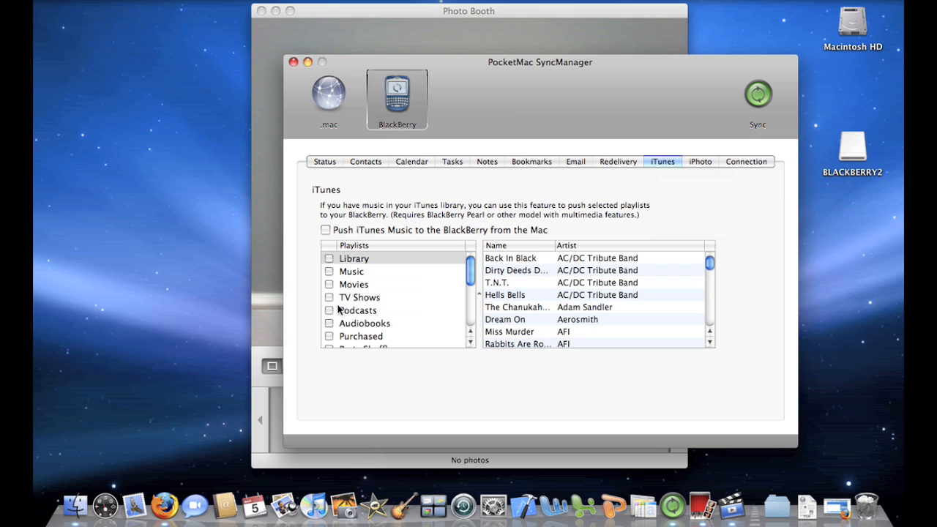
mouse_move(538, 238)
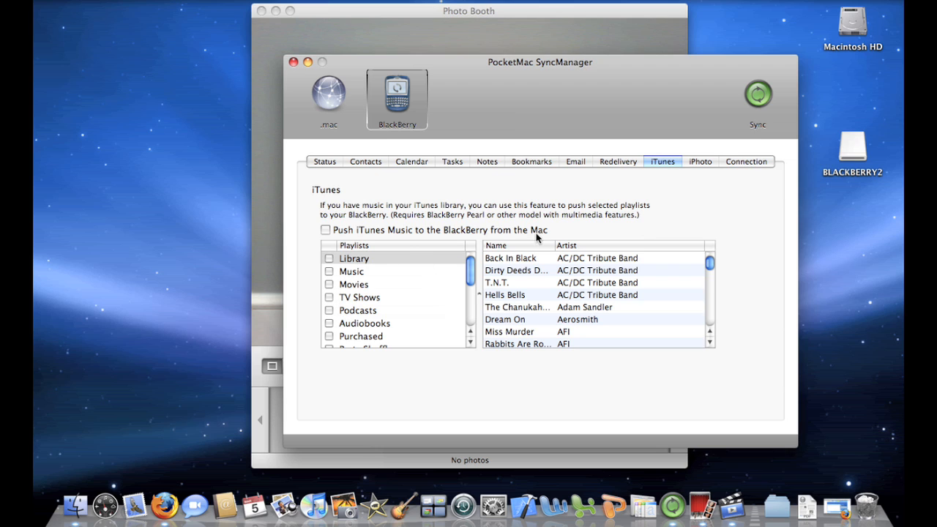
Step: Review iPhoto settings (photo pushing off), then show Connection Settings set to USB
click(699, 161)
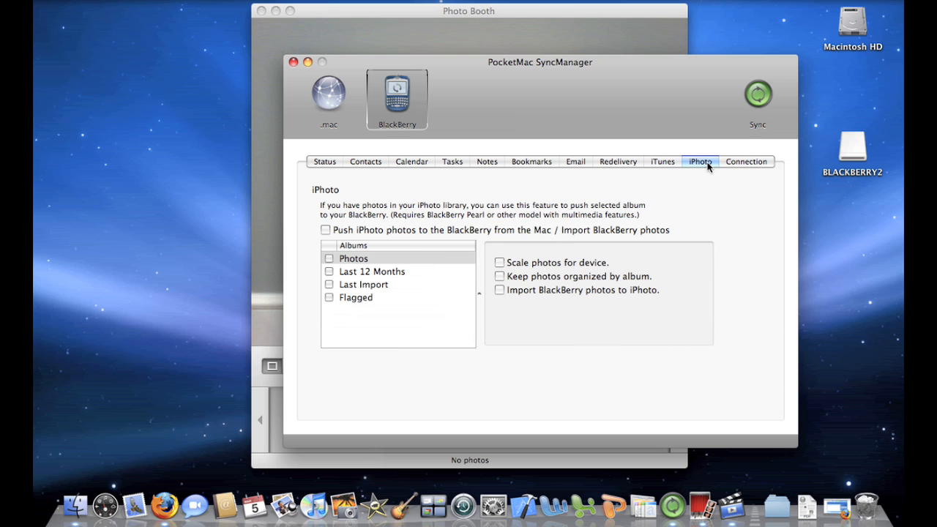
mouse_move(419, 228)
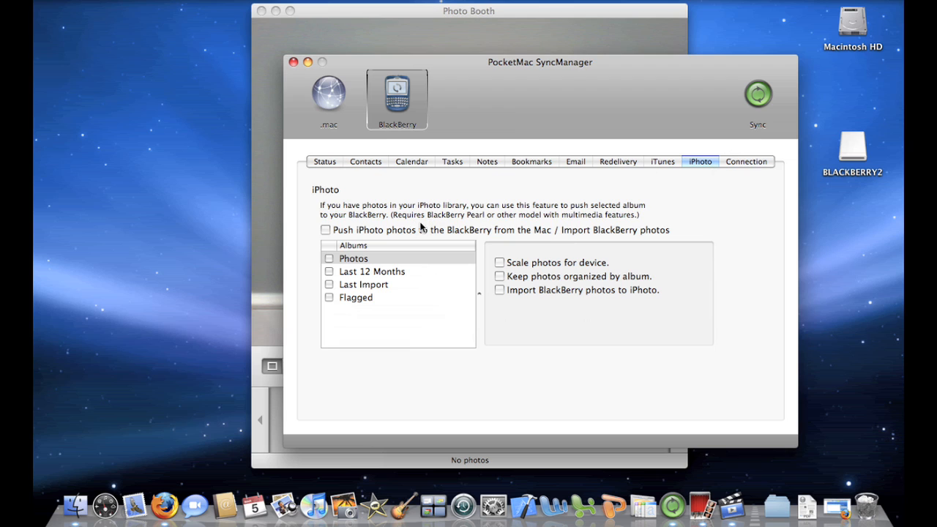
mouse_move(440, 218)
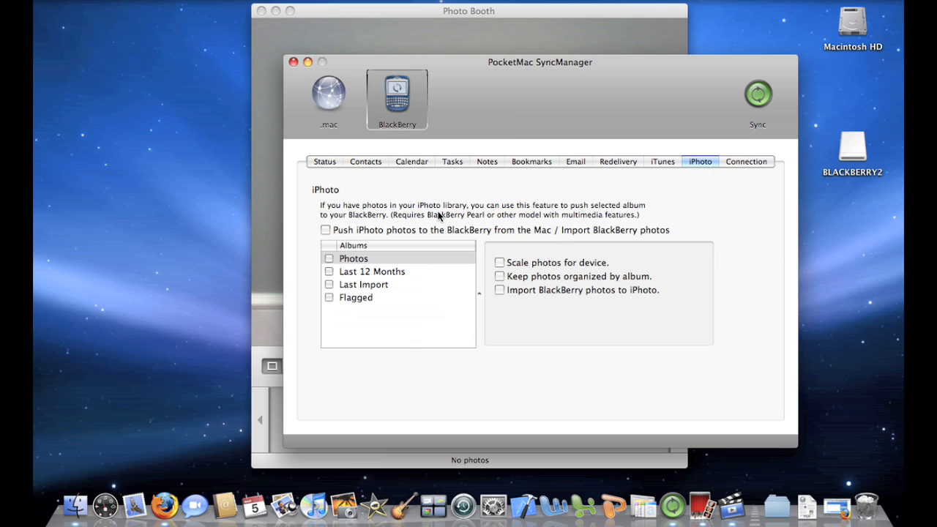
mouse_move(762, 165)
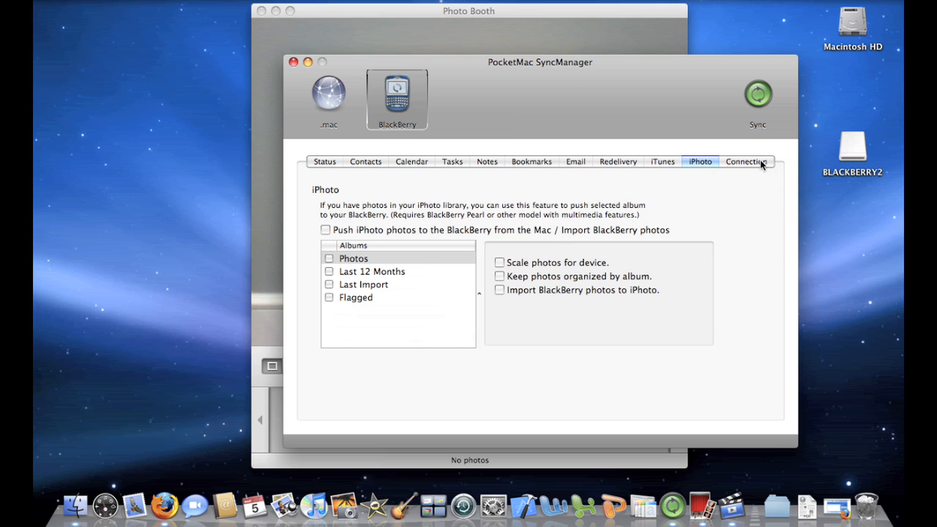
click(746, 161)
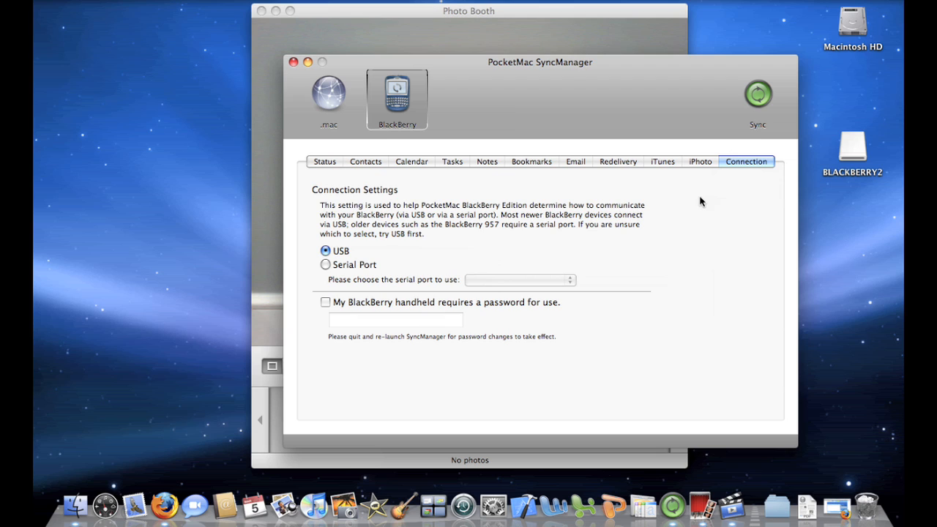
mouse_move(614, 208)
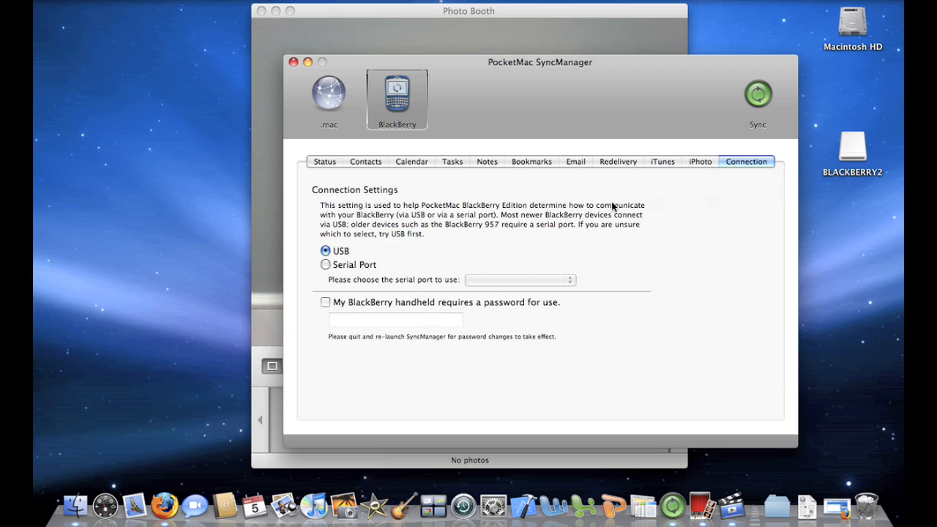
mouse_move(726, 76)
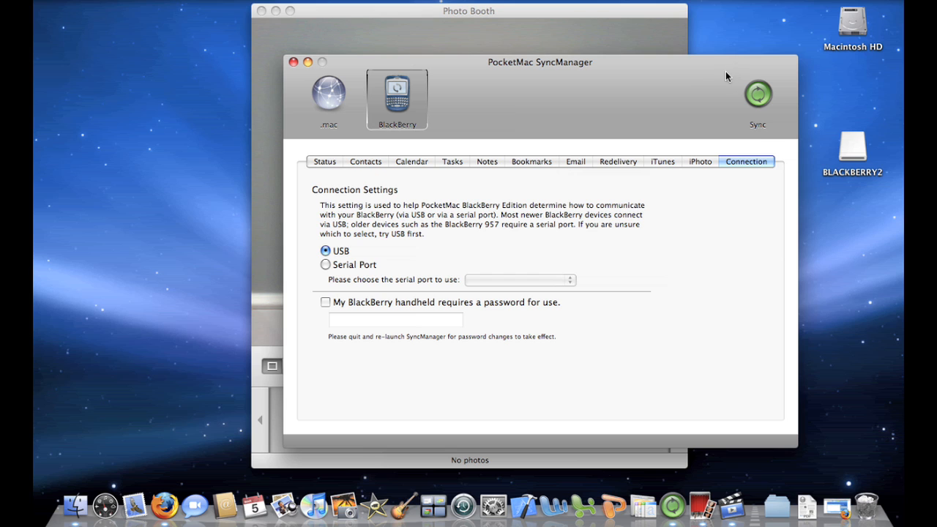
mouse_move(746, 97)
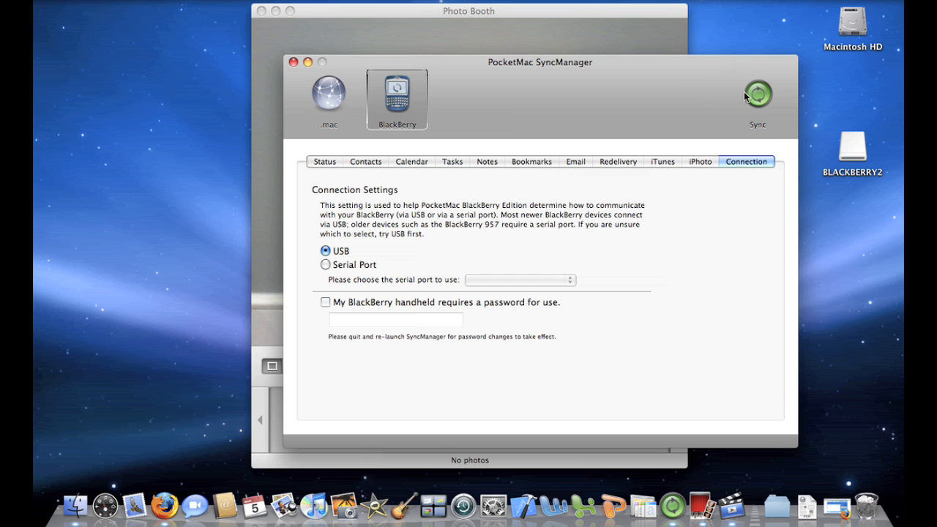
Step: Sync the BlackBerry and answer the Deletion Detected prompt with Restore all
click(757, 94)
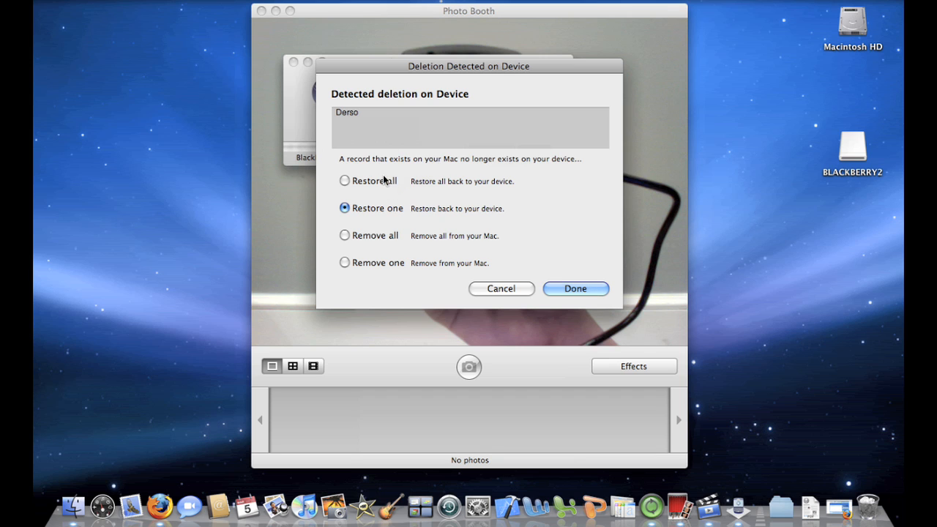
click(575, 288)
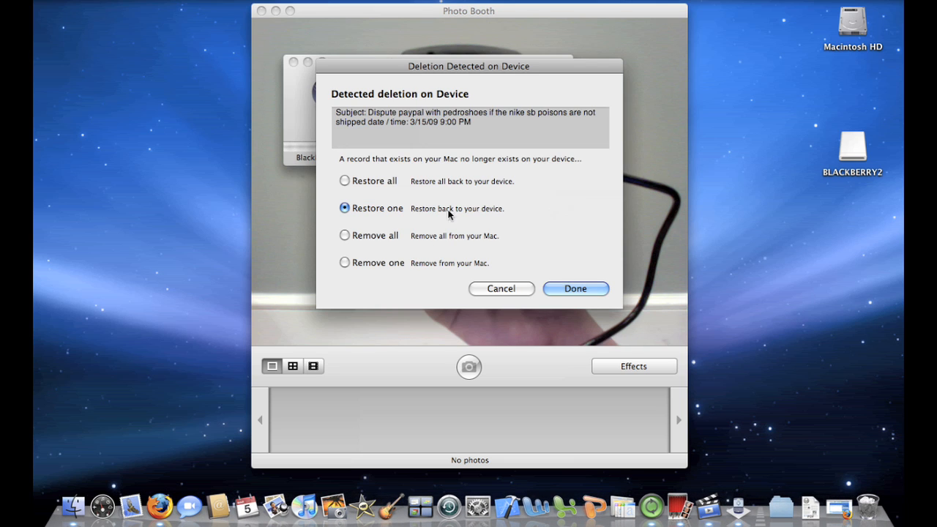
click(344, 180)
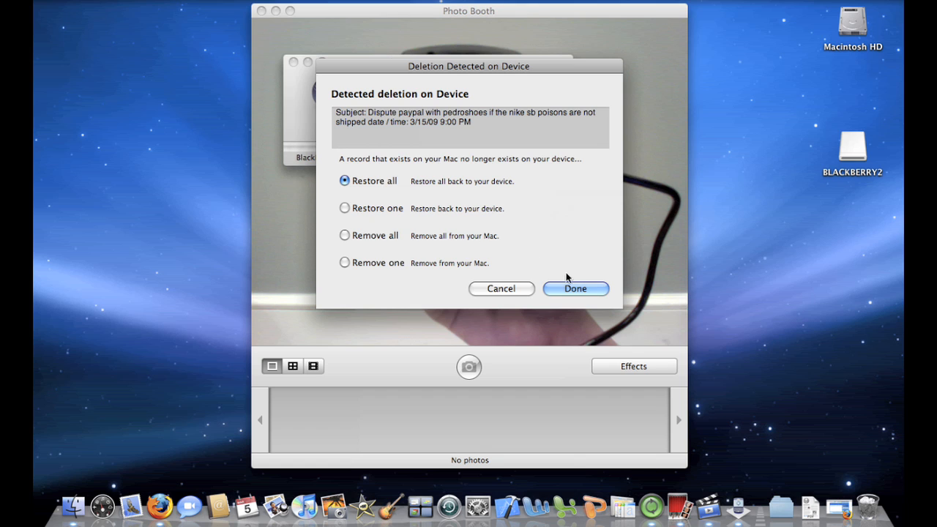
click(575, 288)
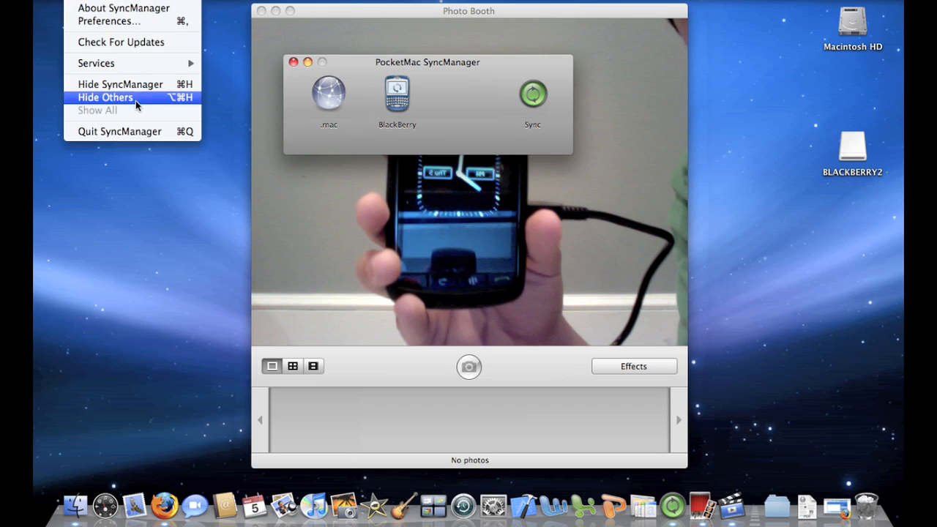
Step: Hide the other applications so only Photo Booth's BlackBerry camera view stays on screen
click(105, 96)
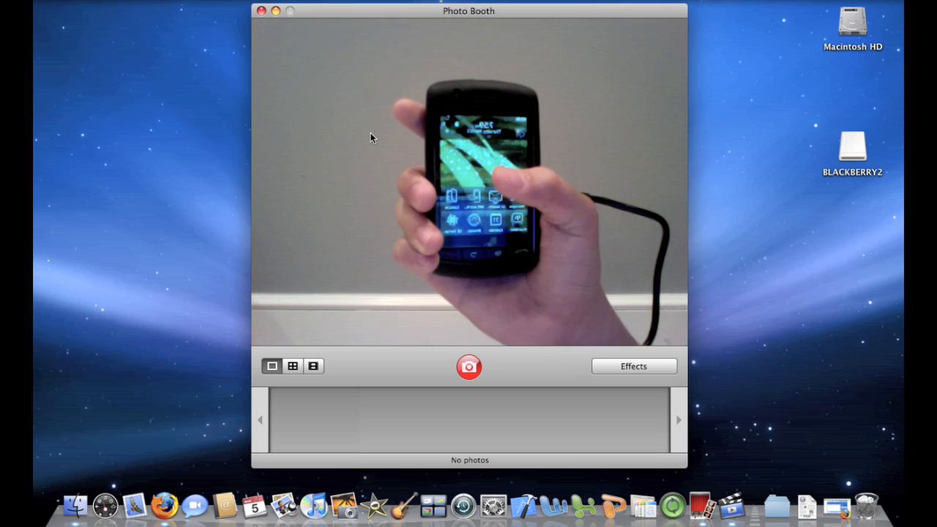
mouse_move(224, 505)
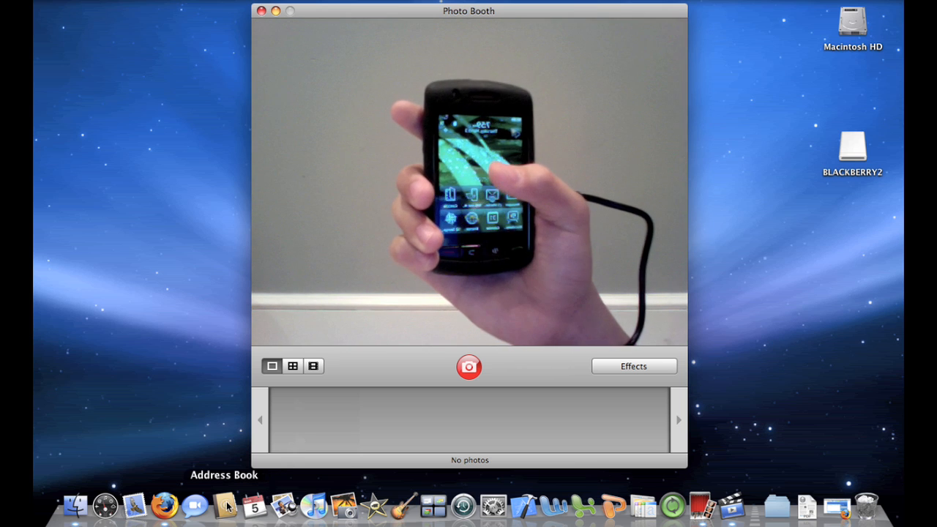
click(225, 505)
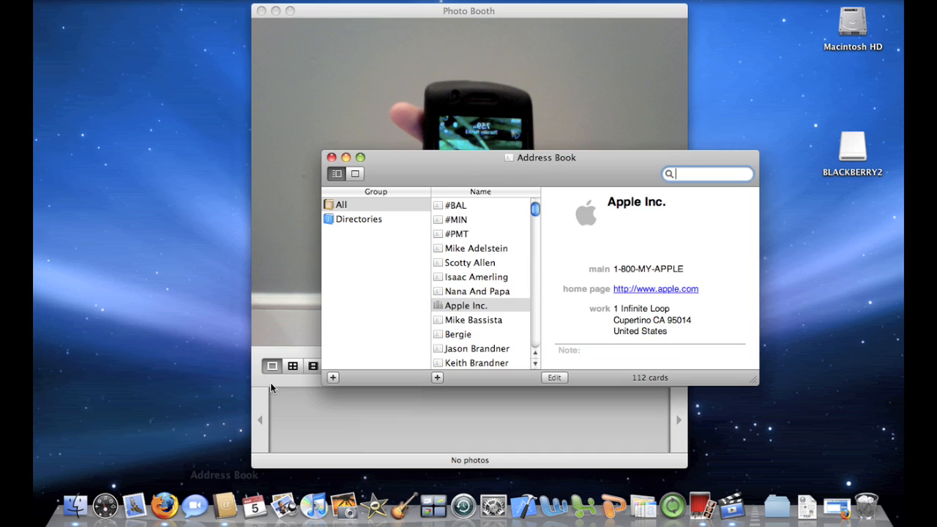
scroll(down, 3)
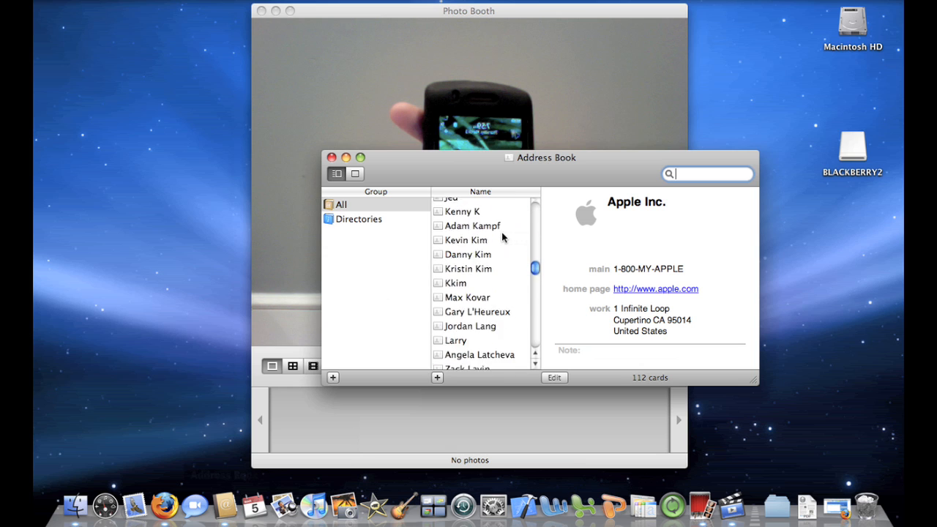
scroll(up, 3)
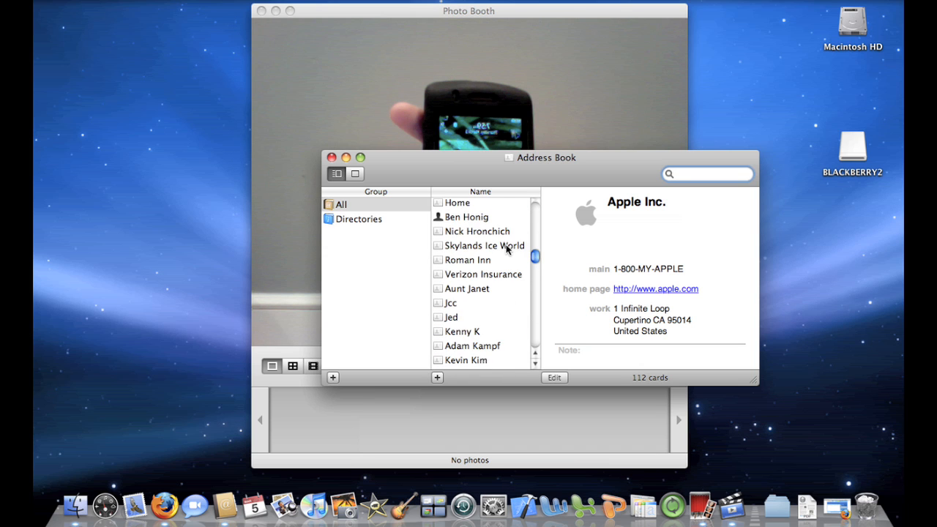
click(332, 157)
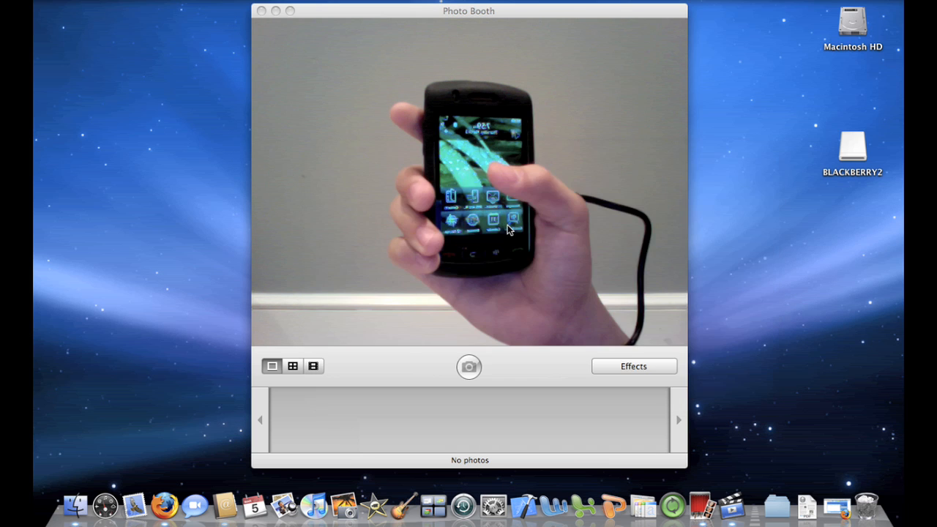
click(469, 366)
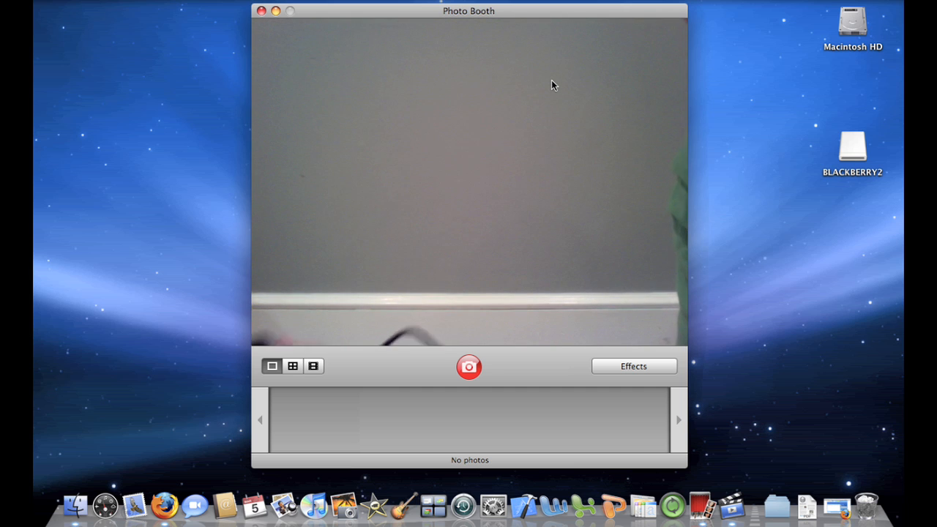